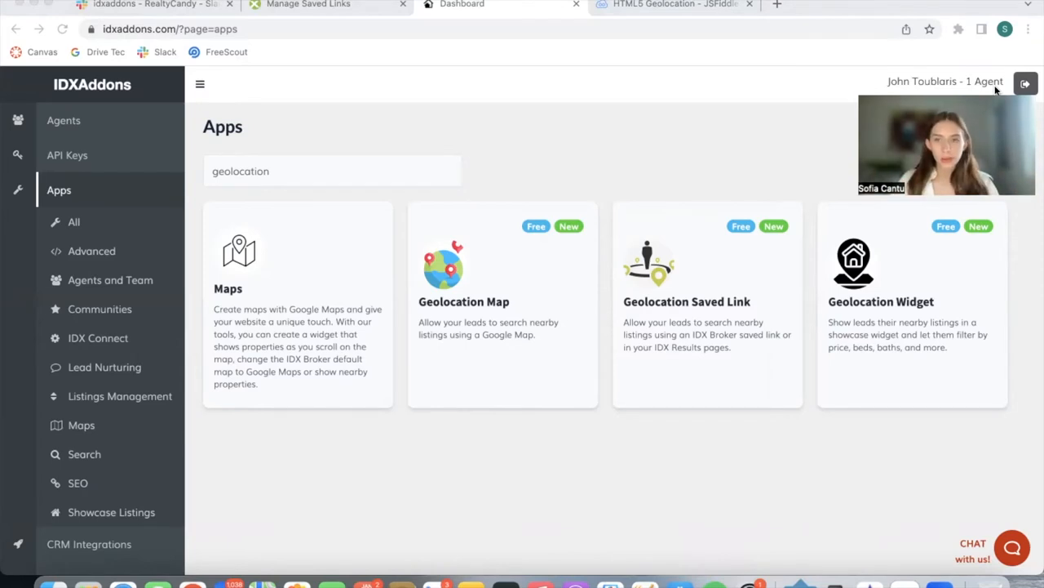
mouse_move(774, 130)
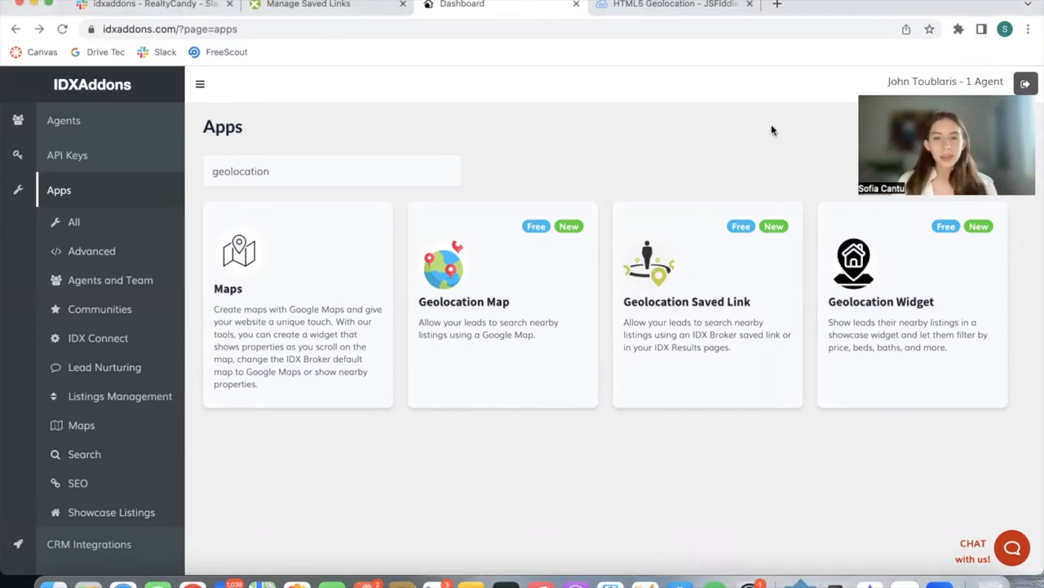
mouse_move(734, 367)
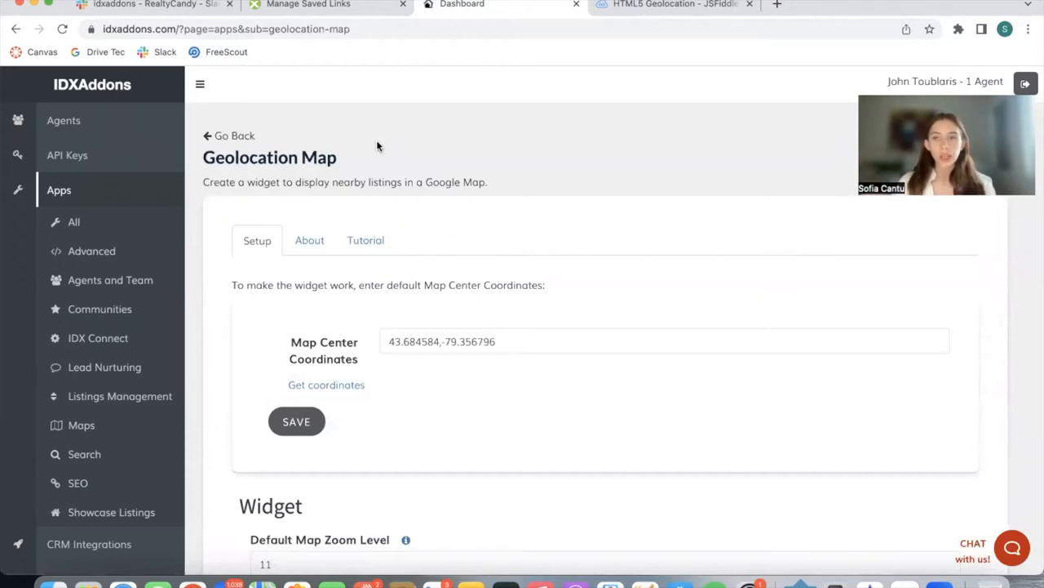
mouse_move(492, 169)
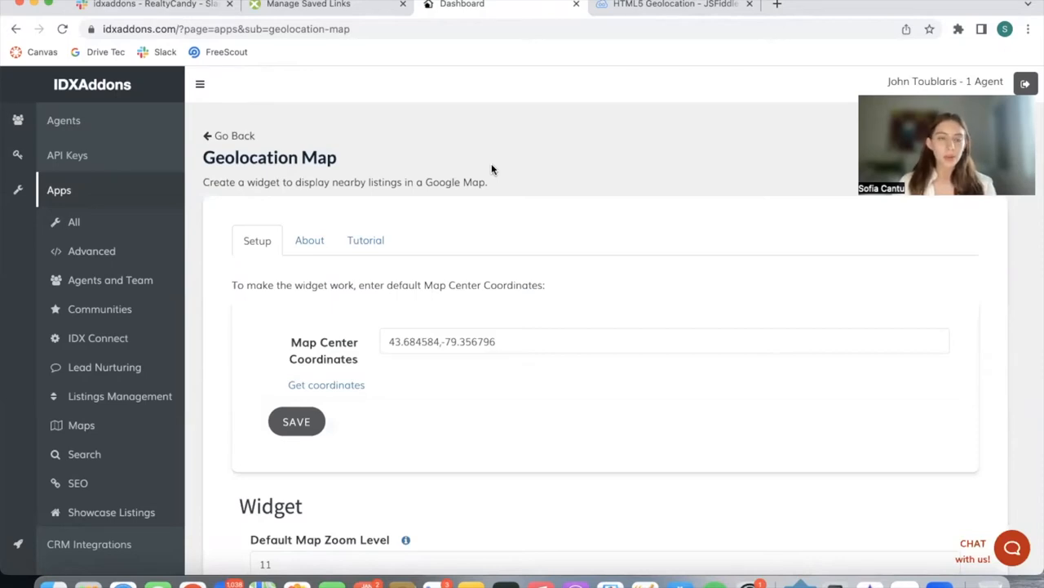
scroll("down", 3)
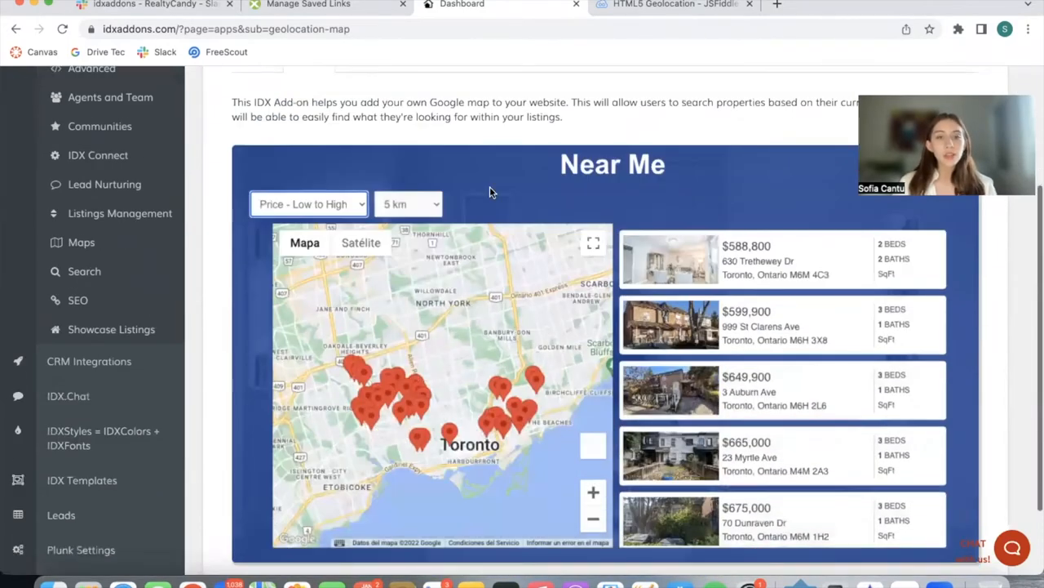
mouse_move(583, 306)
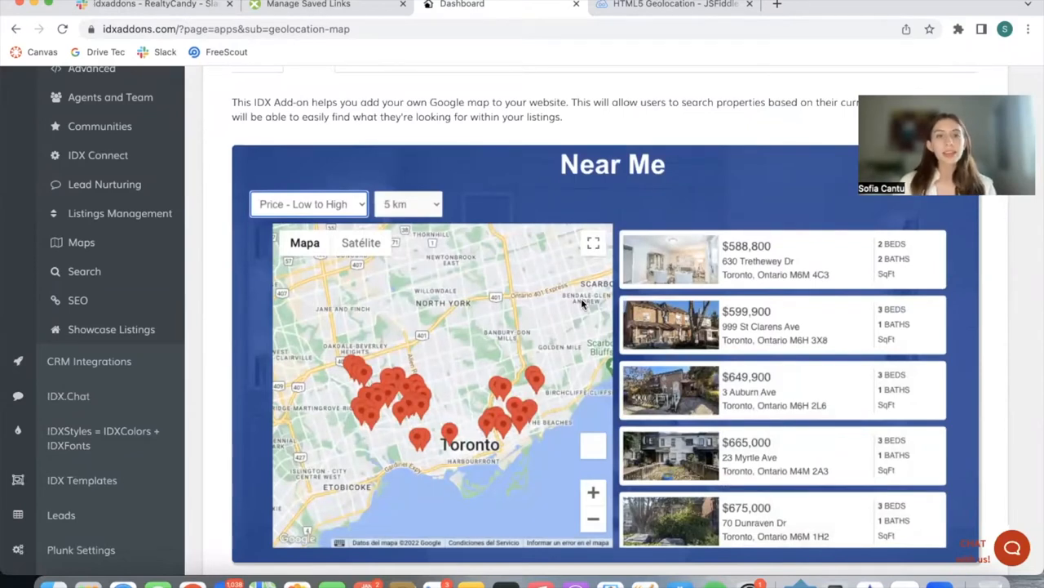
scroll("down", 3)
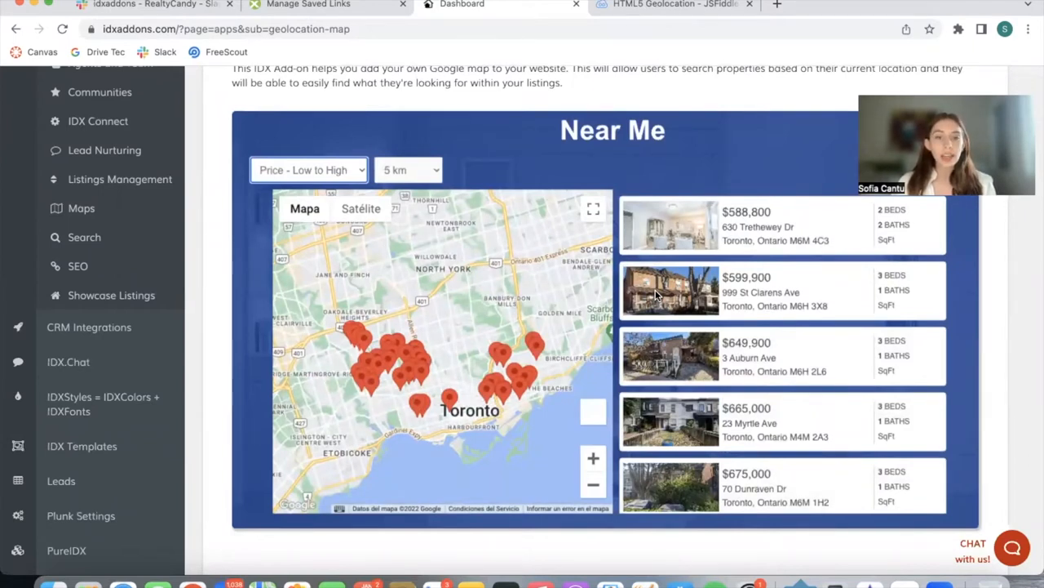
mouse_move(416, 339)
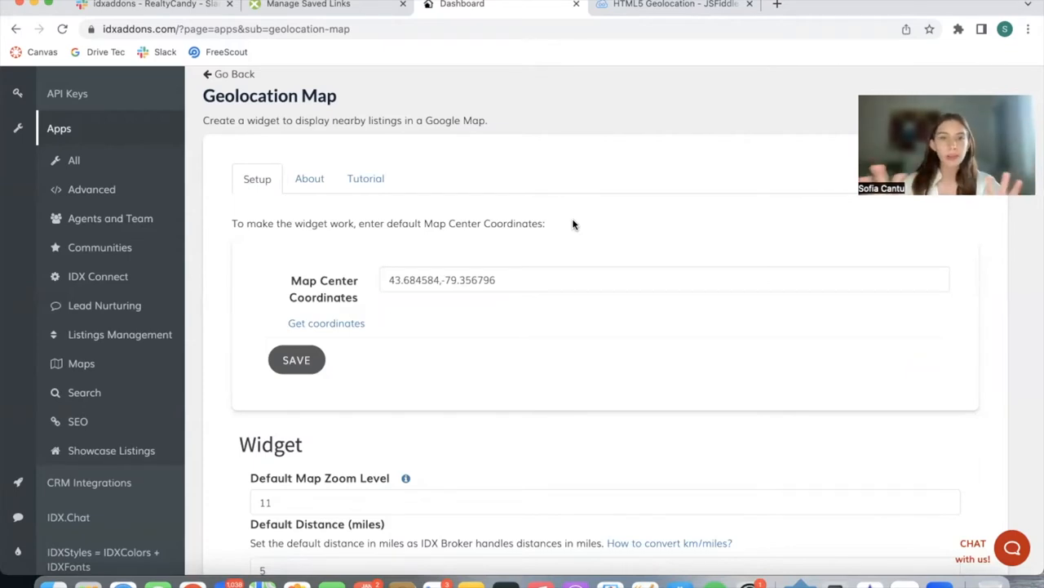
scroll("down", 3)
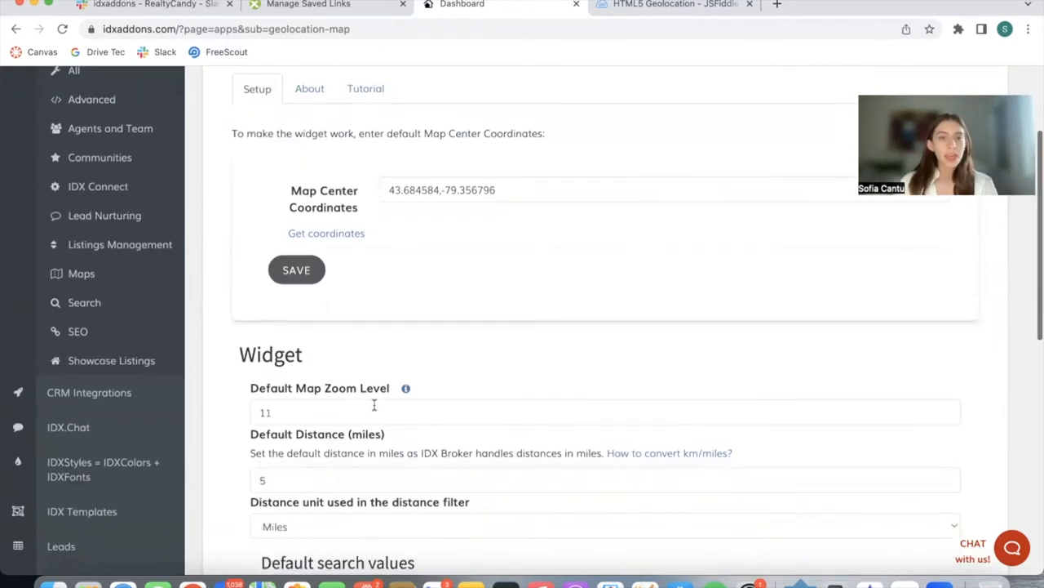
scroll("down", 3)
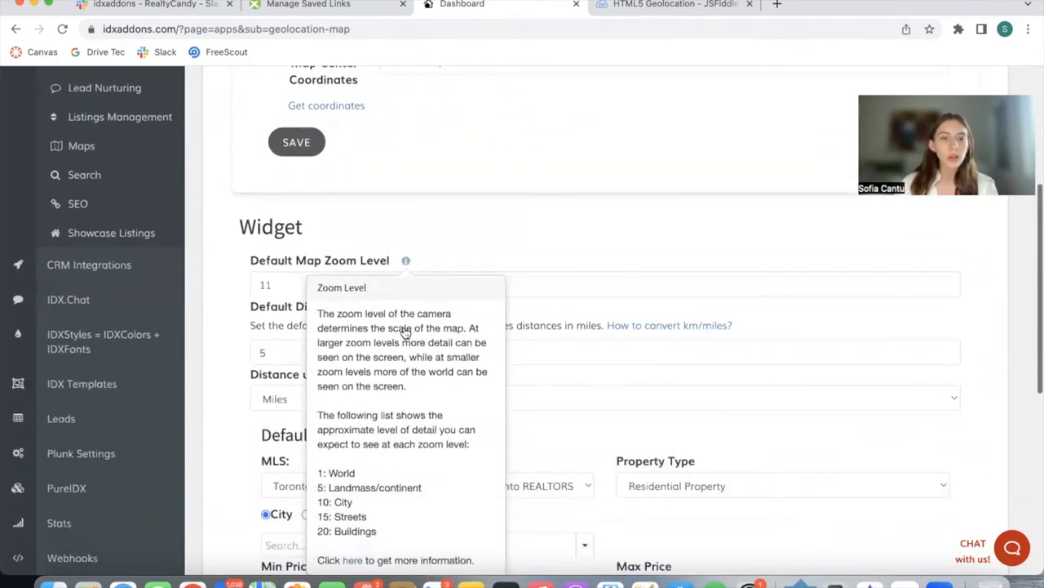
mouse_move(392, 541)
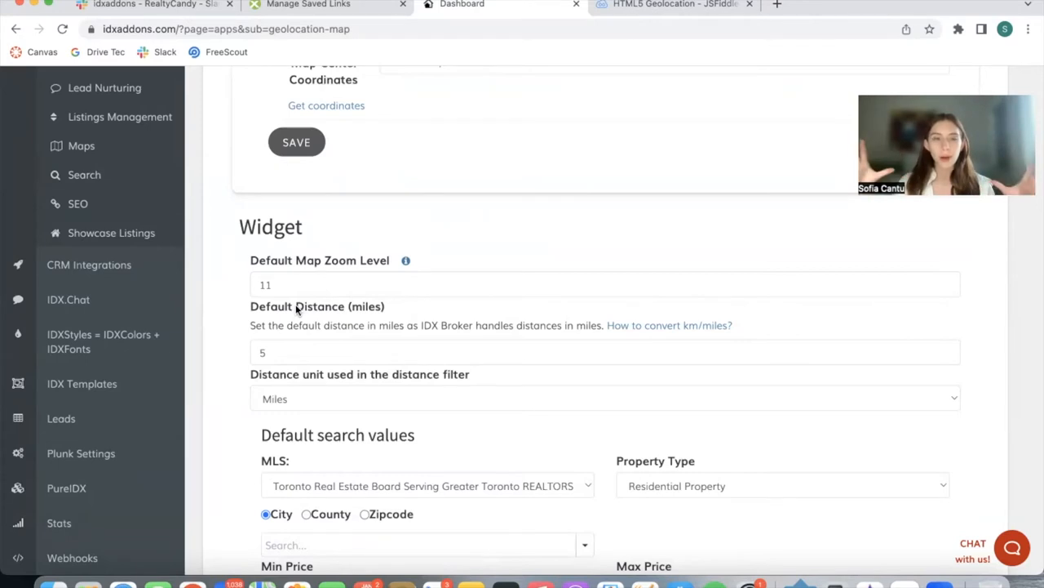
left_click(604, 351)
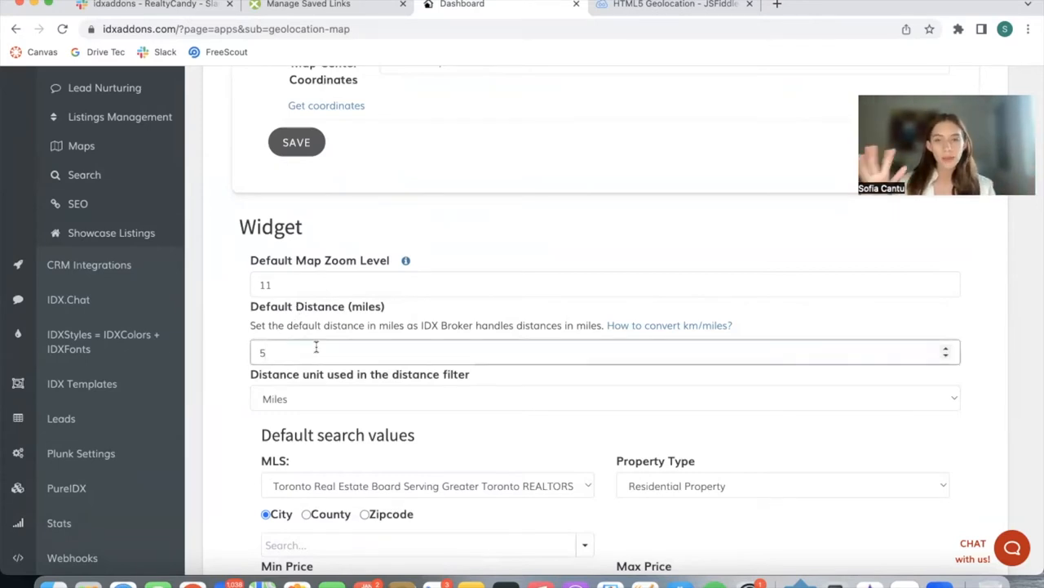
mouse_move(535, 234)
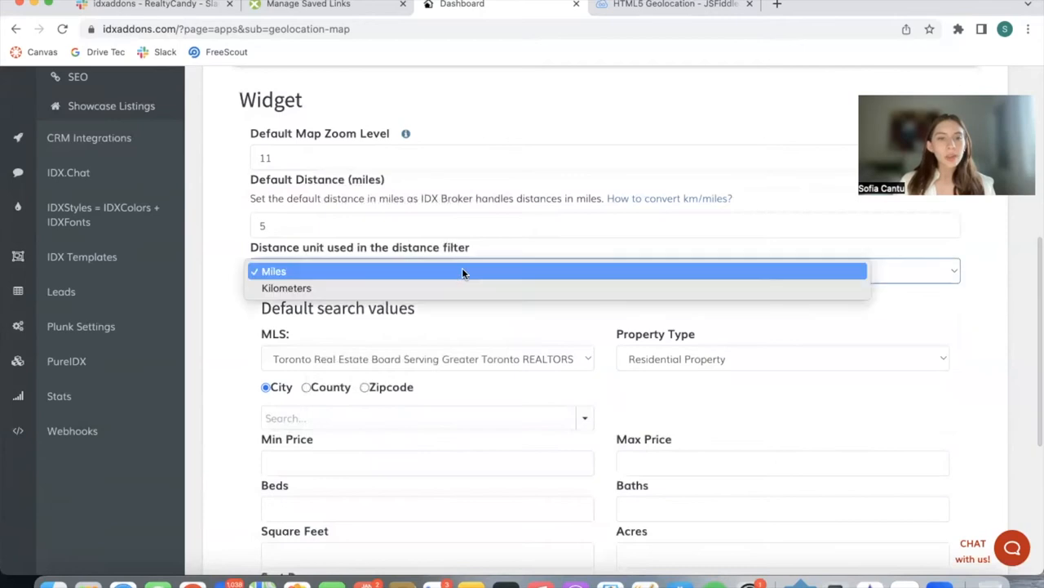
left_click(274, 271)
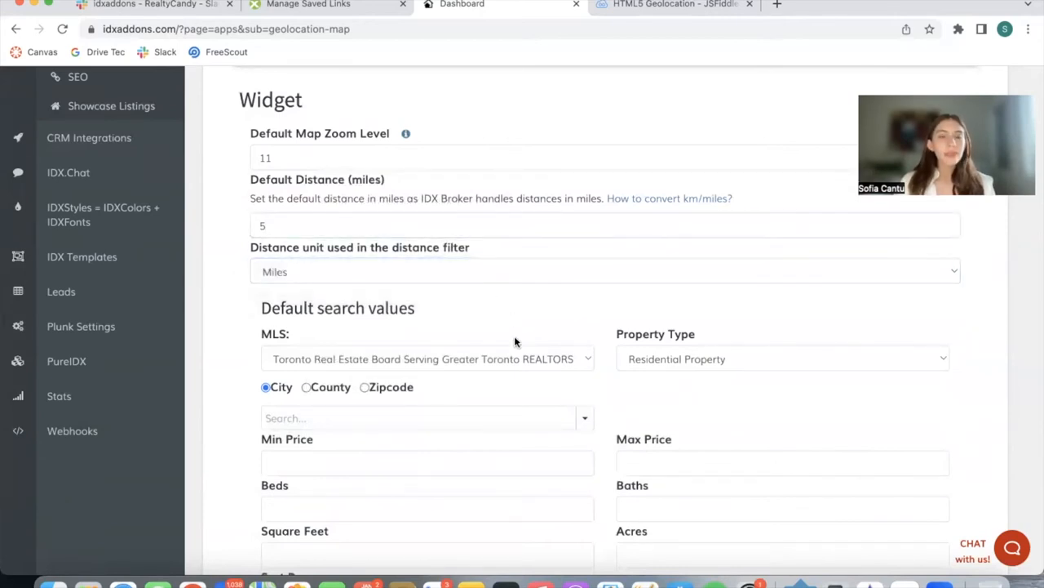
- Keep Residential Property as the map widget's property type
scroll("down", 3)
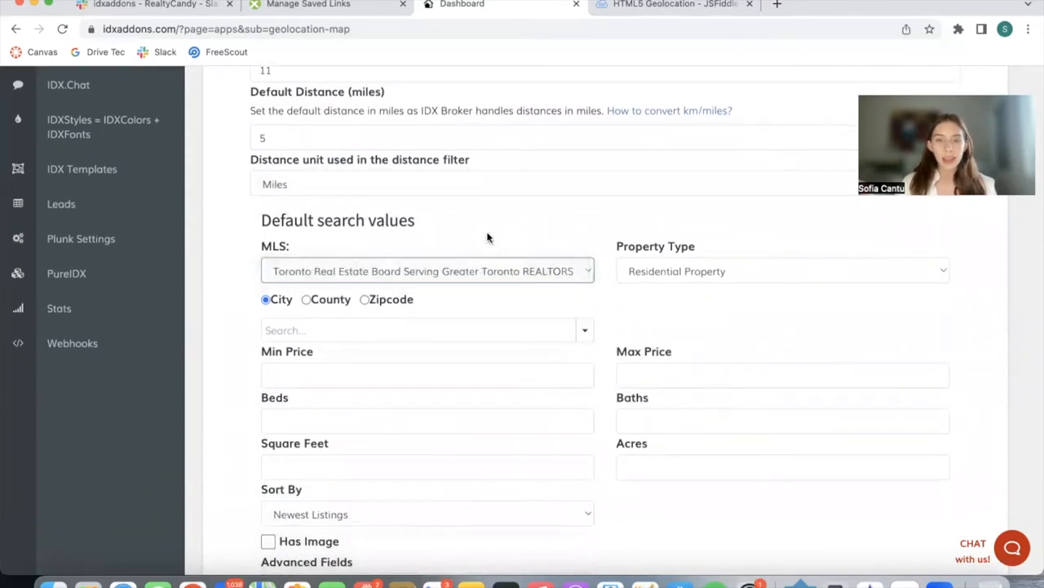
left_click(781, 271)
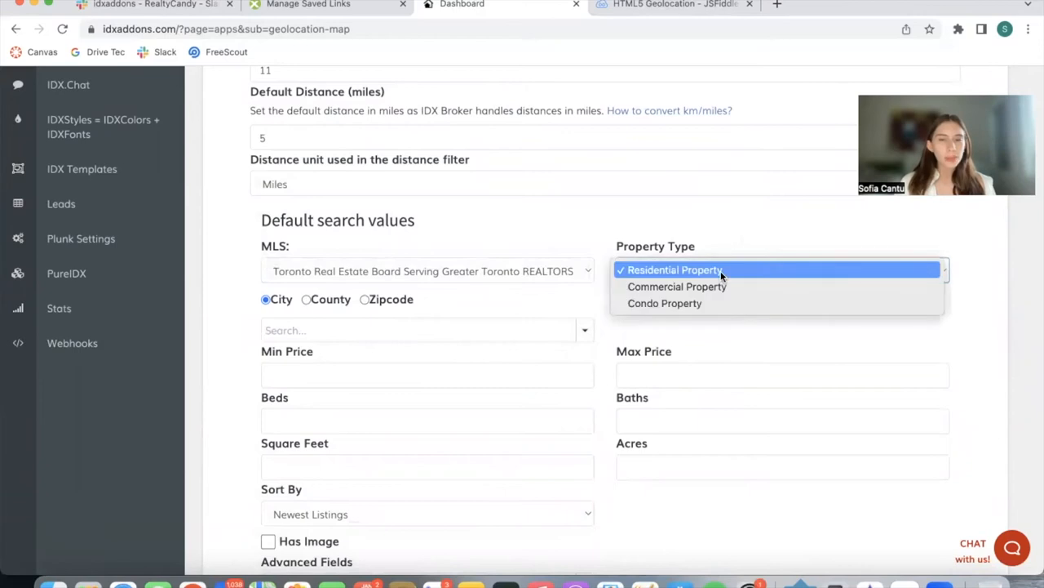
left_click(674, 270)
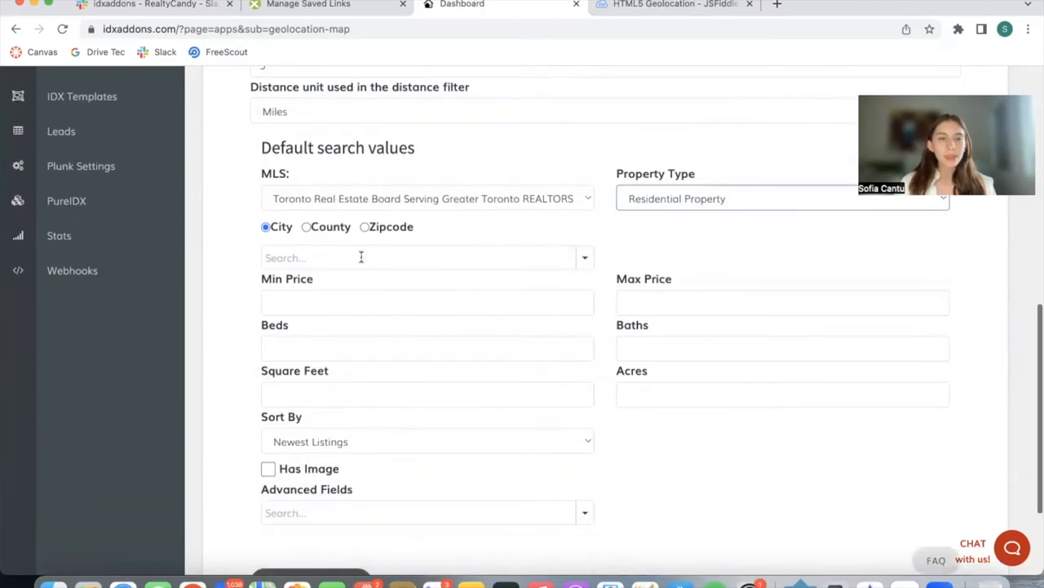
mouse_move(418, 250)
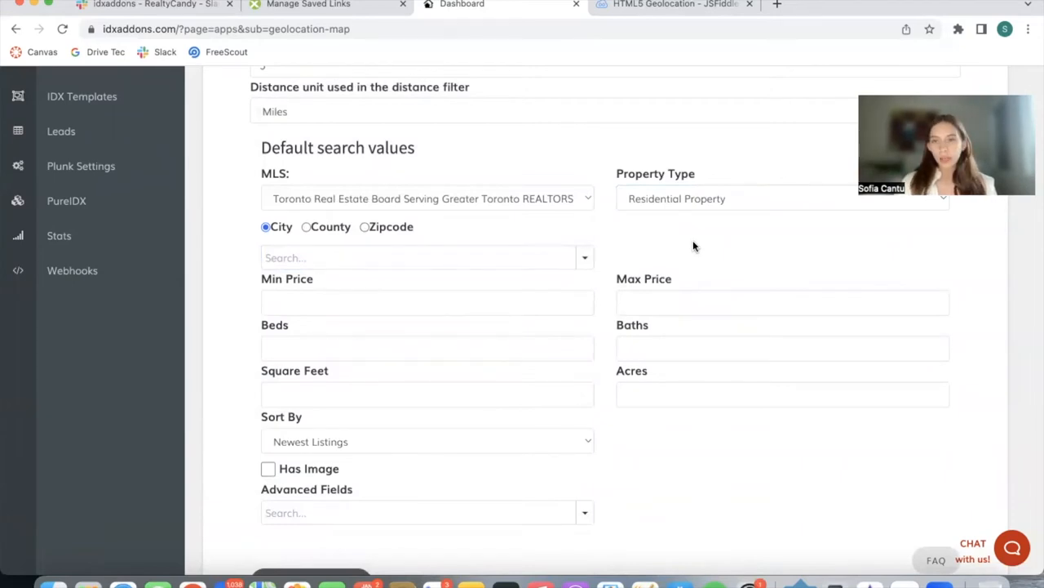
- Scroll down to the Sort By setting and bring up its sort order choices
left_click(416, 257)
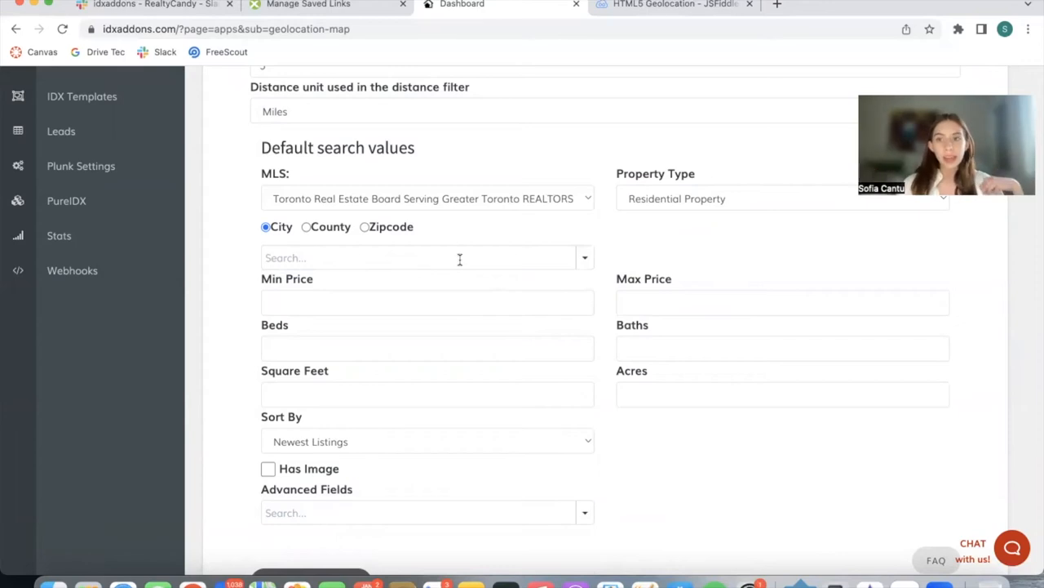
scroll("down", 3)
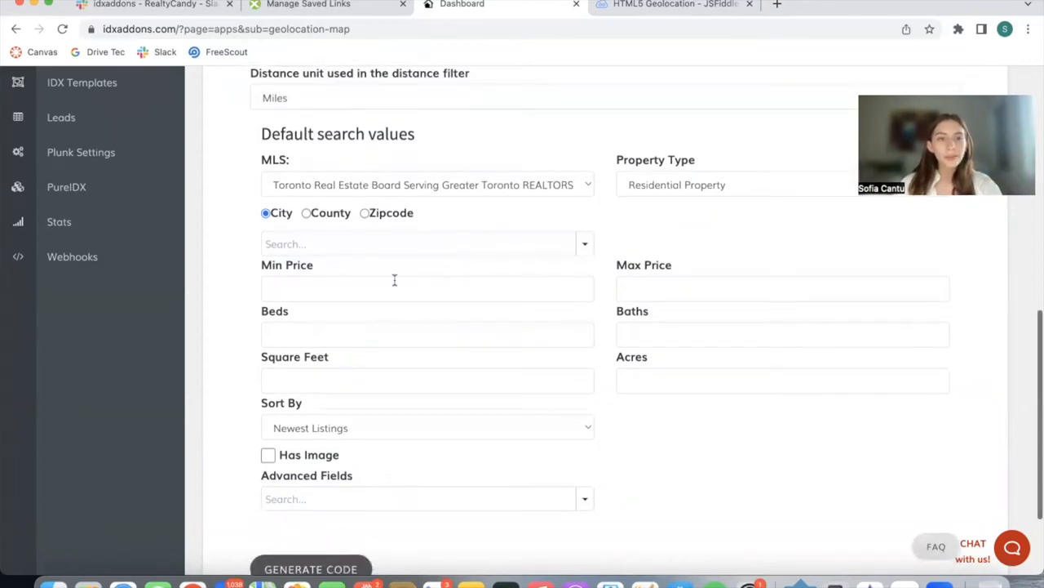
mouse_move(673, 257)
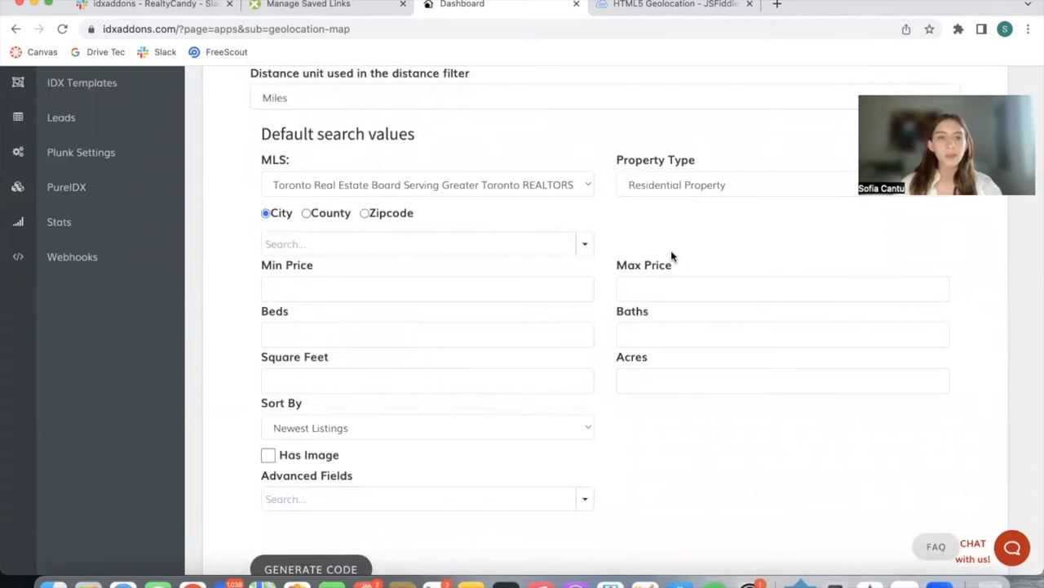
scroll("down", 3)
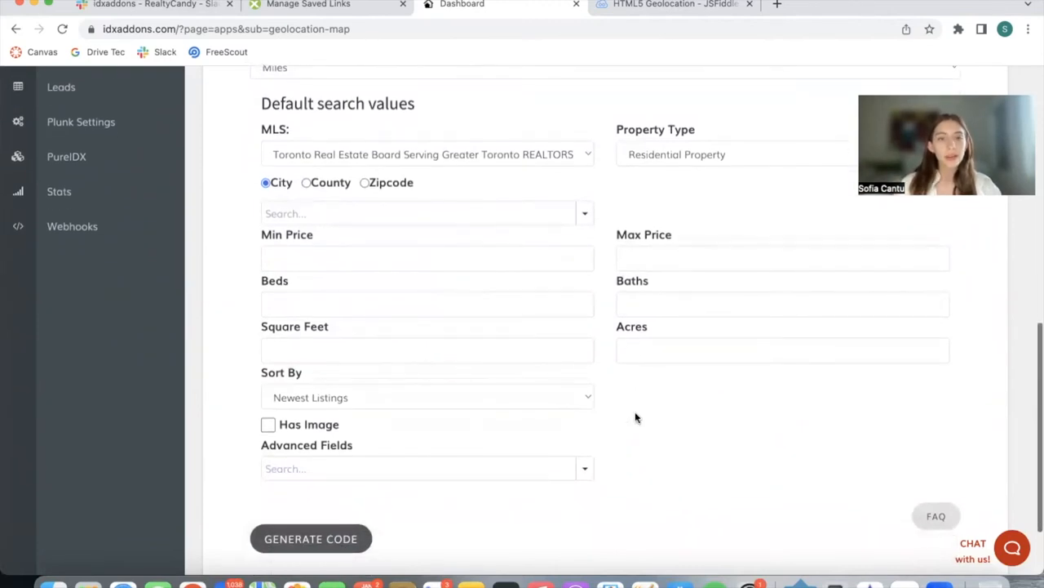
left_click(425, 397)
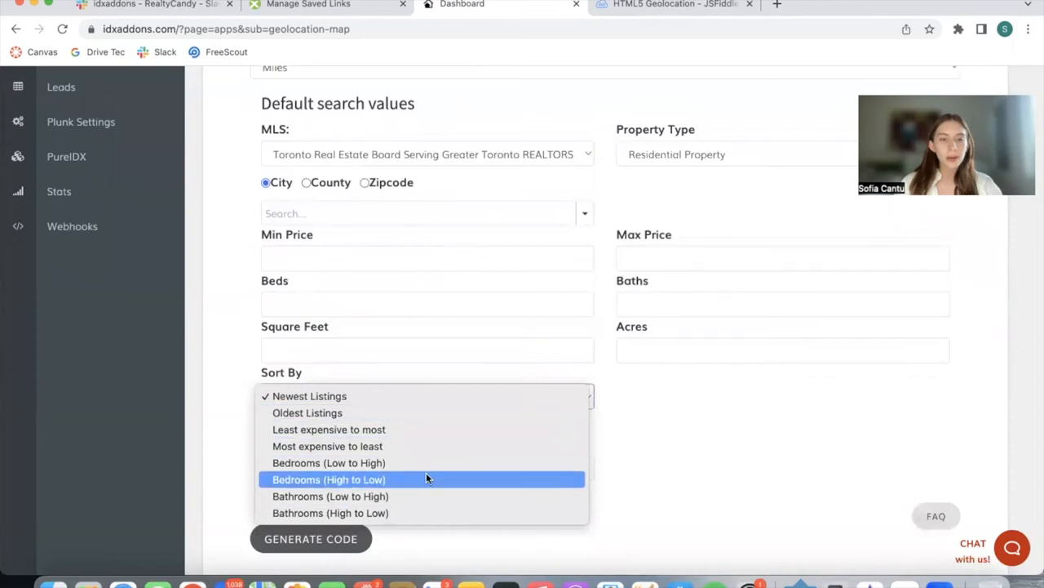
mouse_move(448, 479)
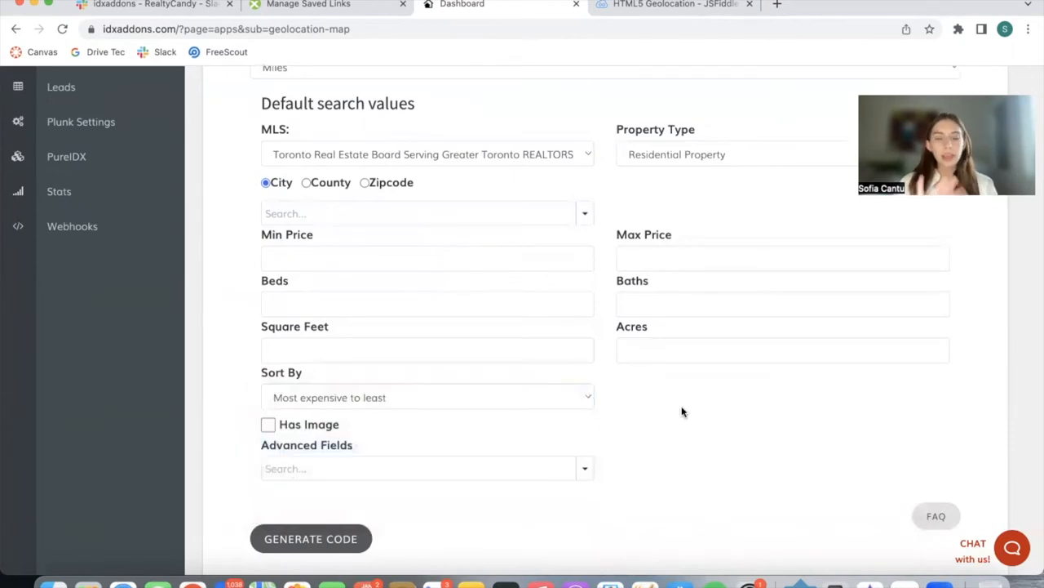
- Add Status to the advanced search fields and restrict its value to A
scroll("down", 3)
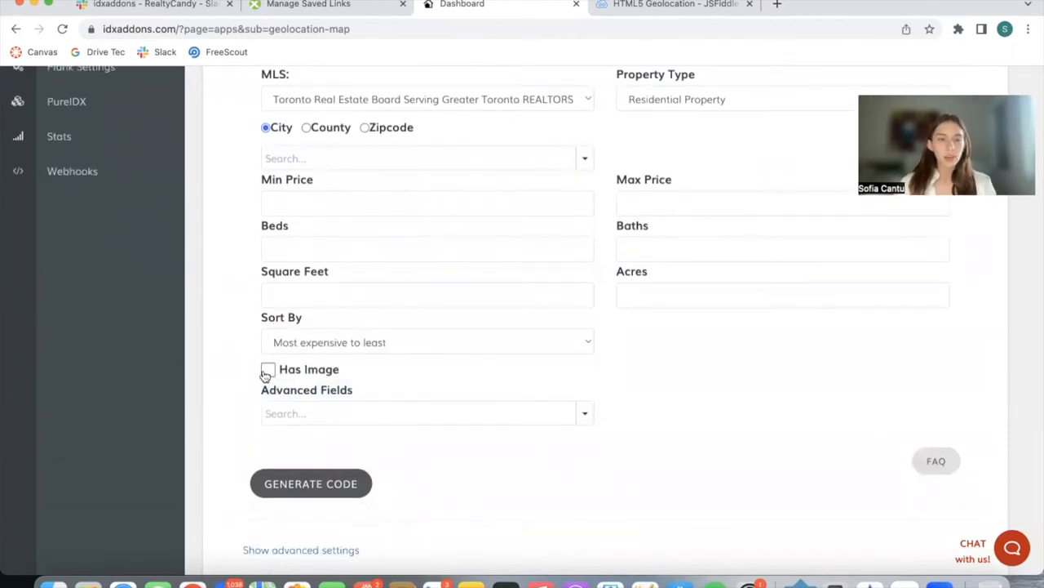
left_click(269, 368)
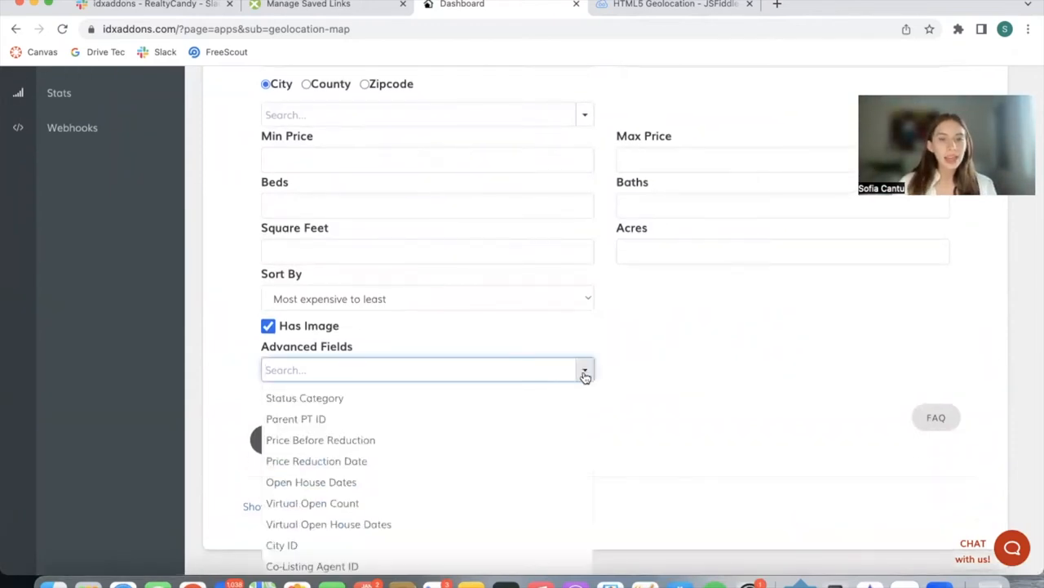
scroll("down", 3)
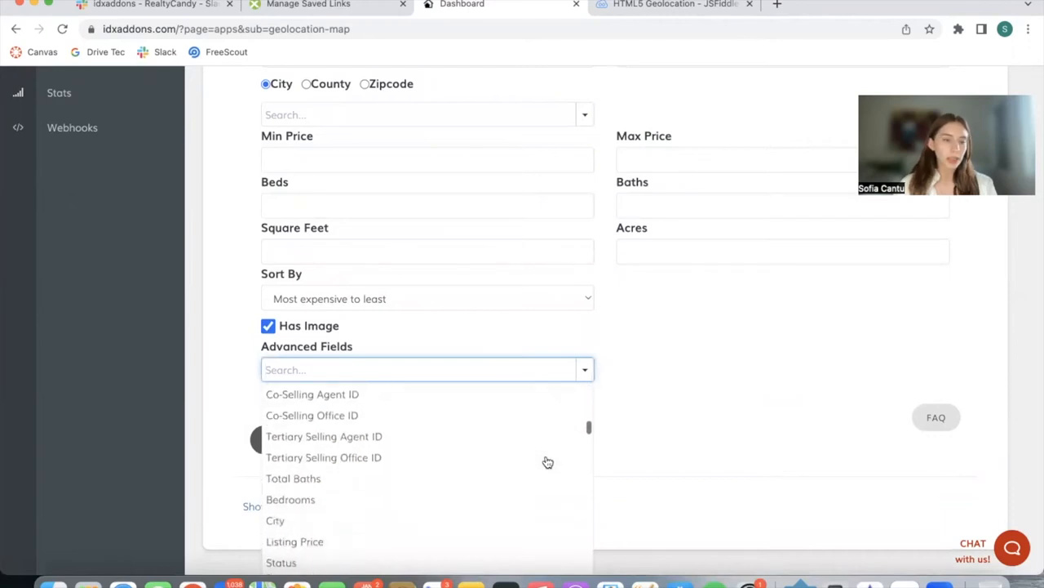
scroll("down", 3)
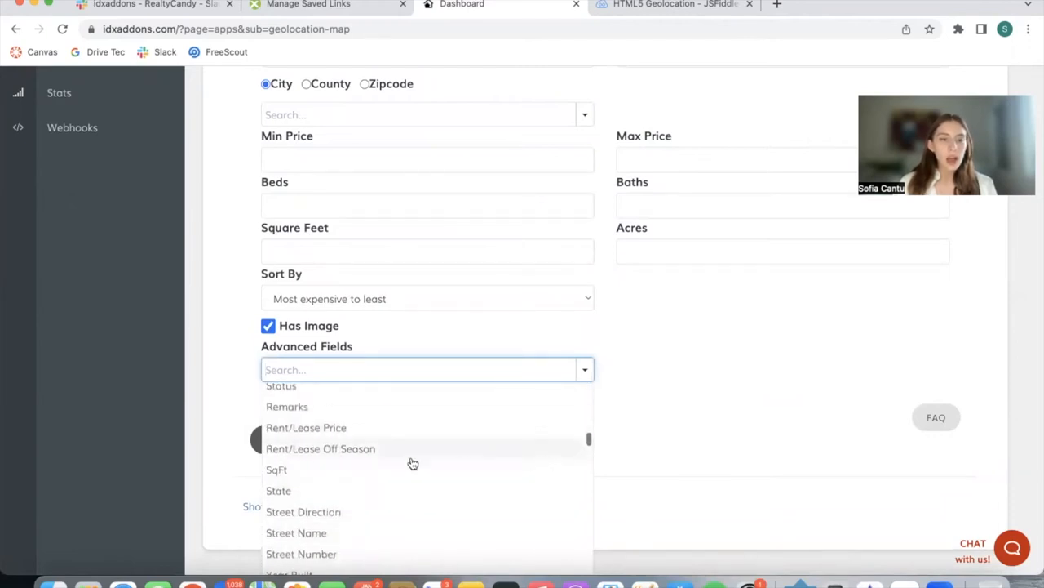
left_click(280, 385)
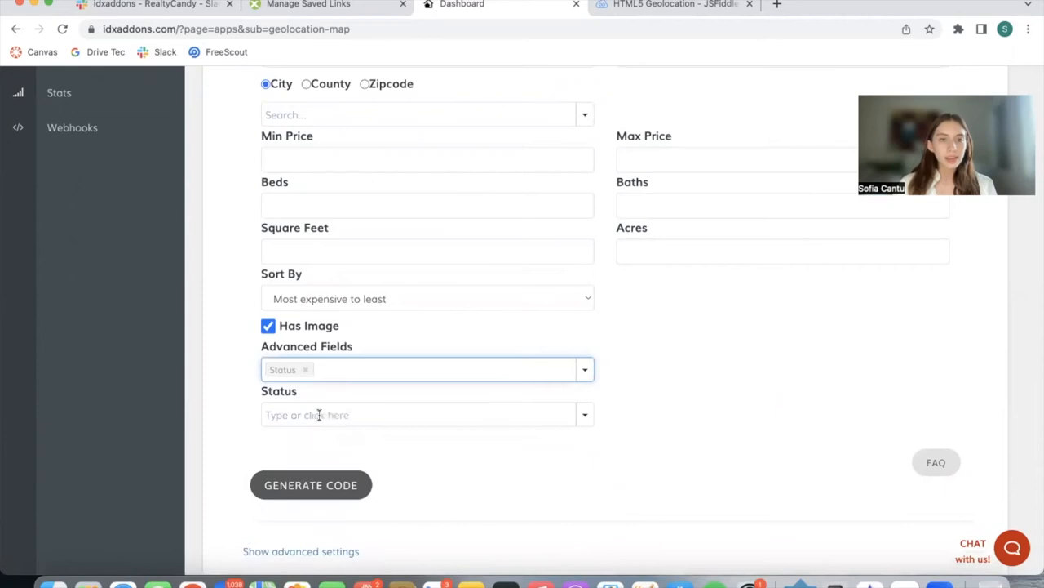
left_click(408, 415)
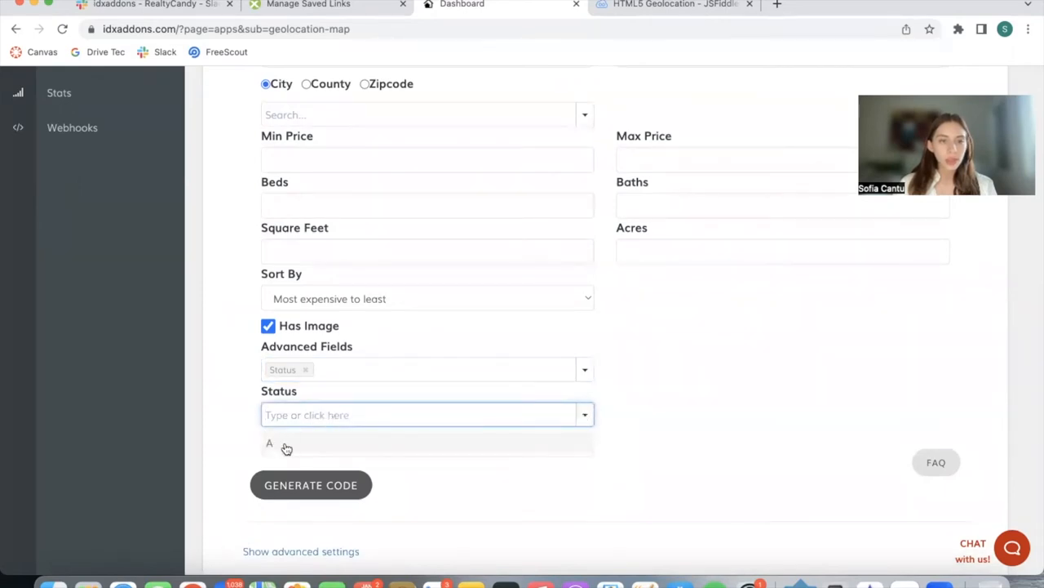
left_click(287, 443)
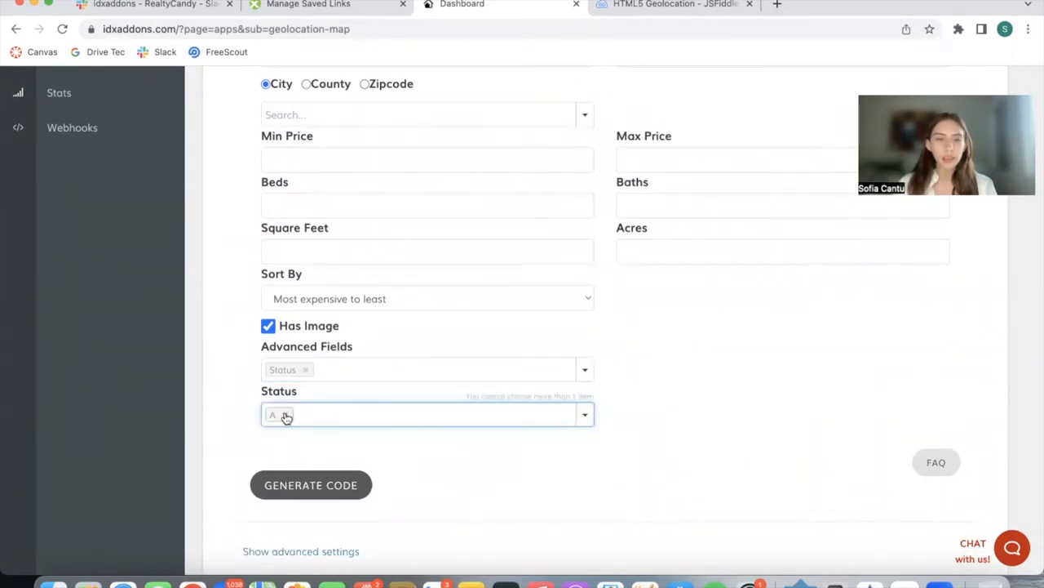
scroll("down", 3)
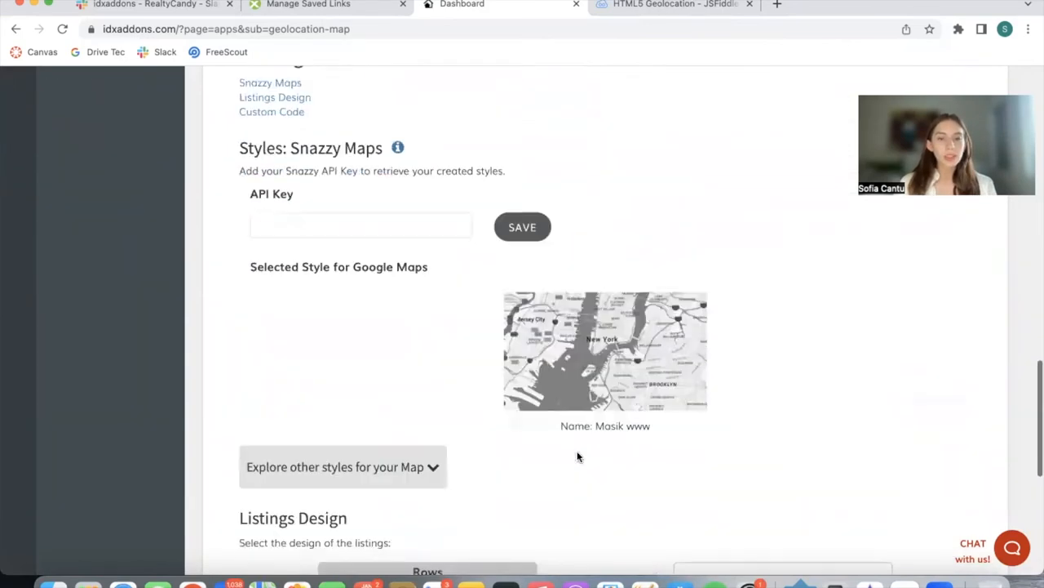
scroll("down", 3)
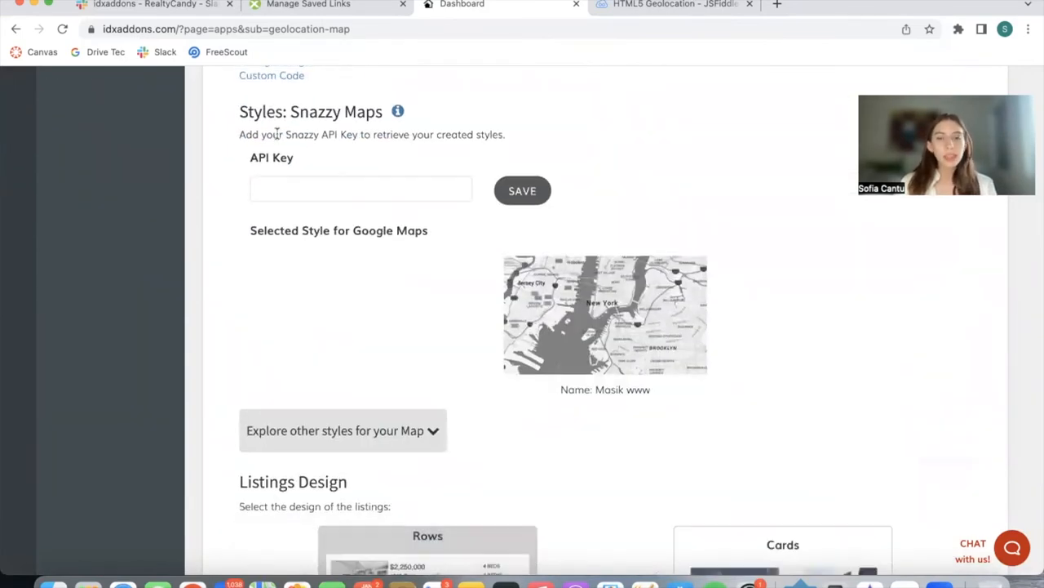
scroll("down", 3)
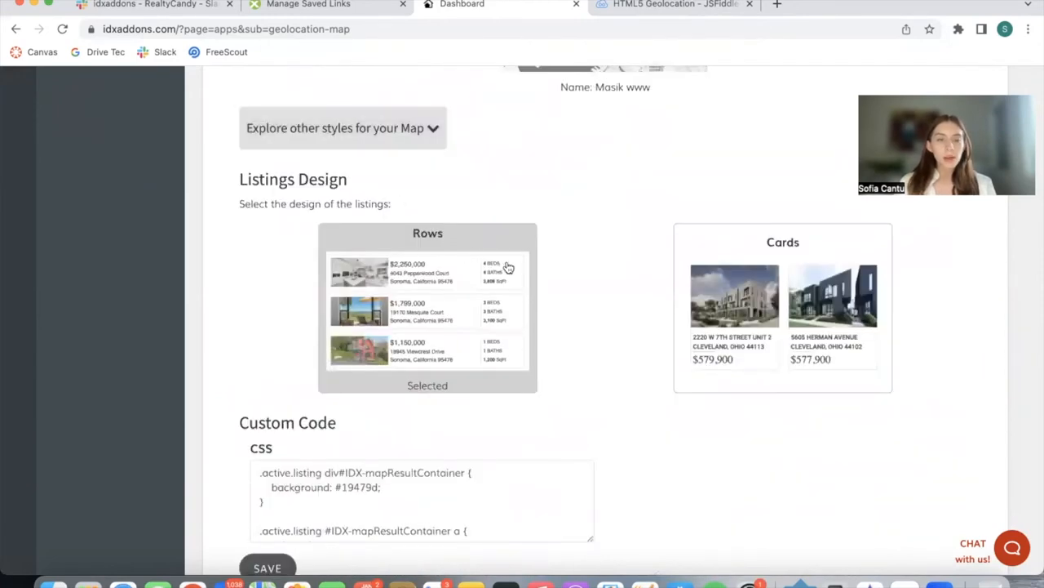
mouse_move(539, 429)
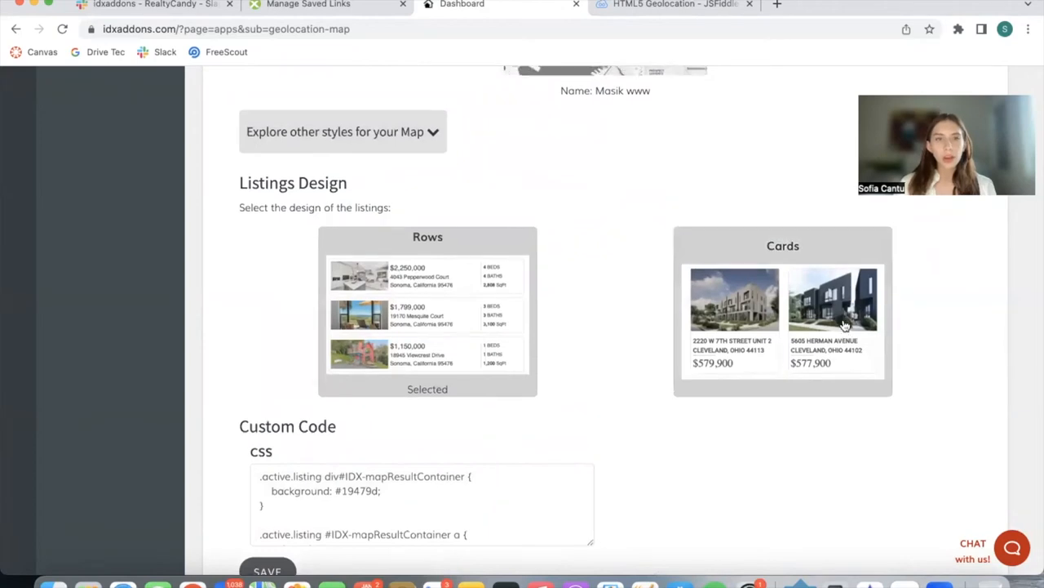
left_click(343, 131)
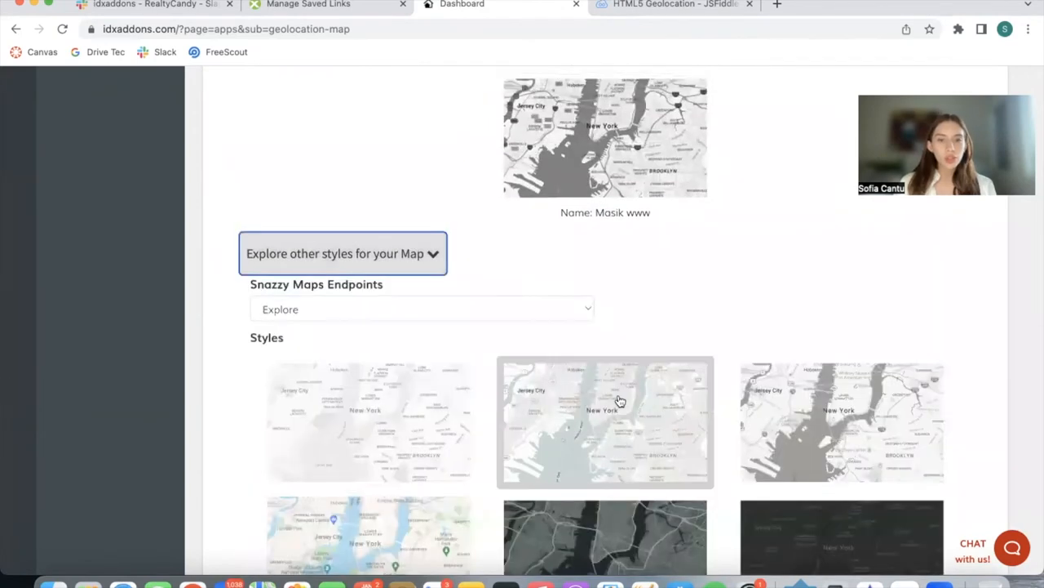
scroll("down", 3)
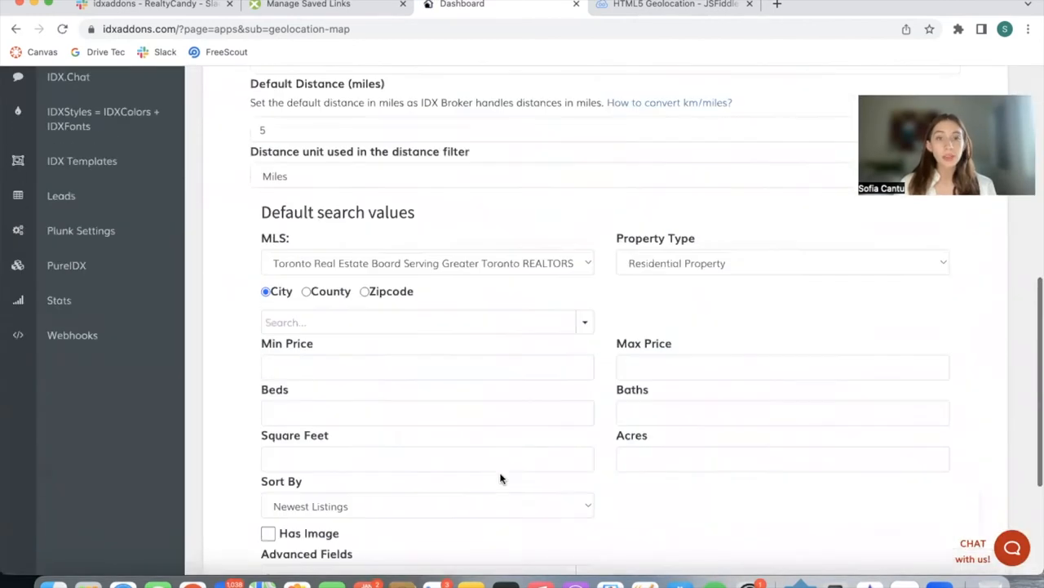
scroll("down", 3)
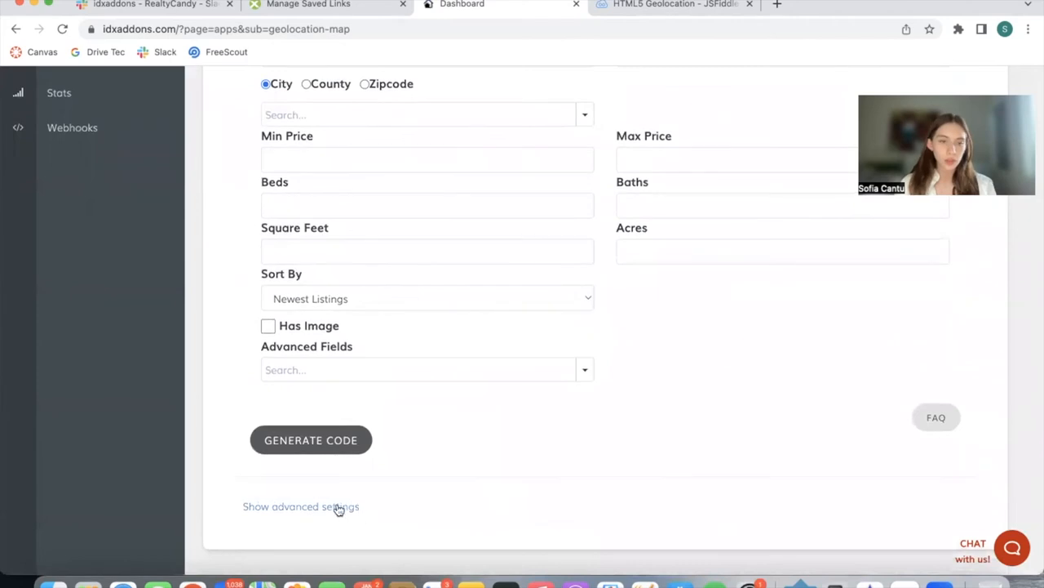
left_click(300, 506)
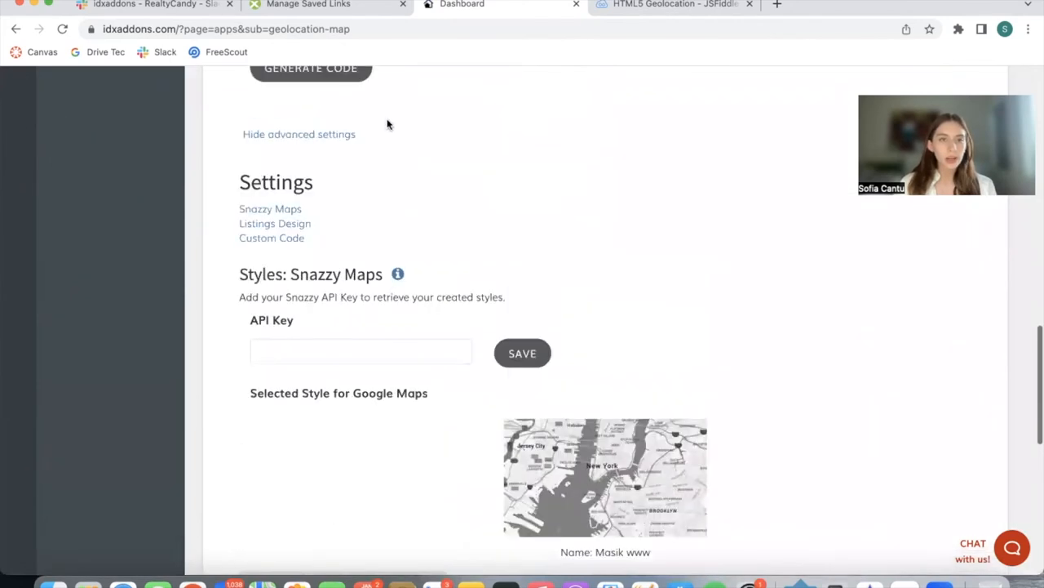
scroll("down", 3)
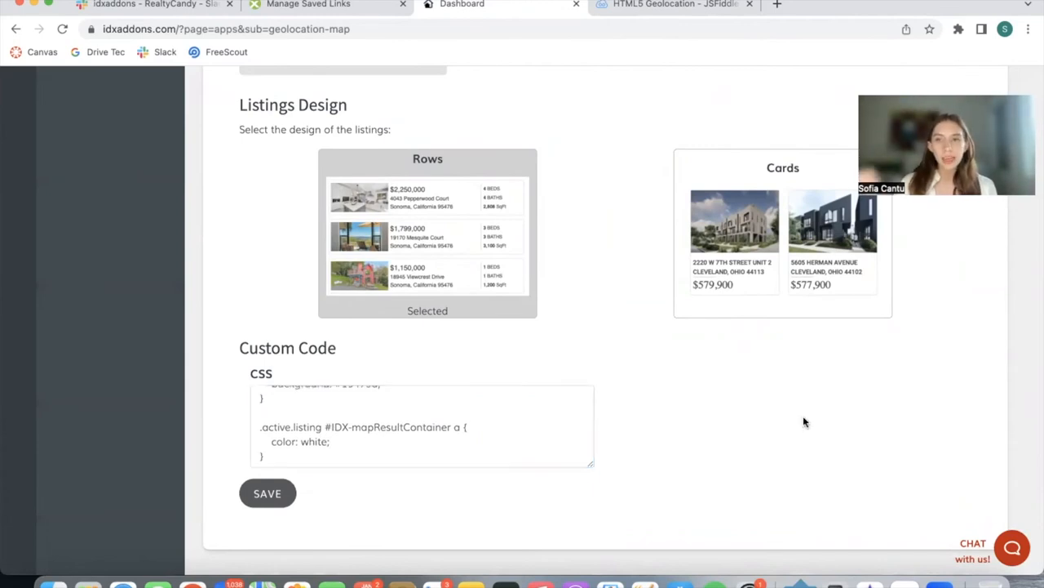
scroll("up", 3)
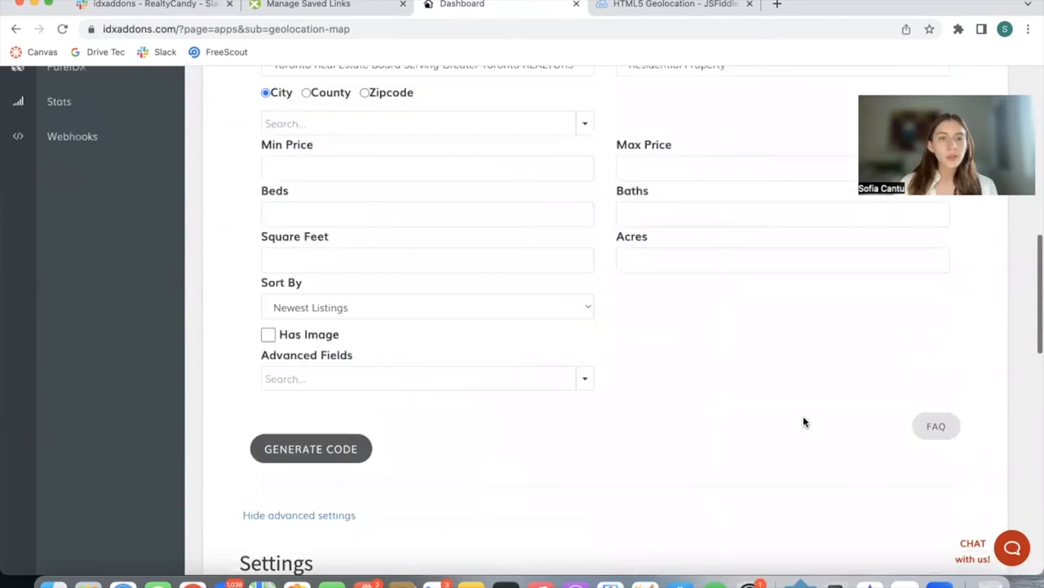
scroll("up", 3)
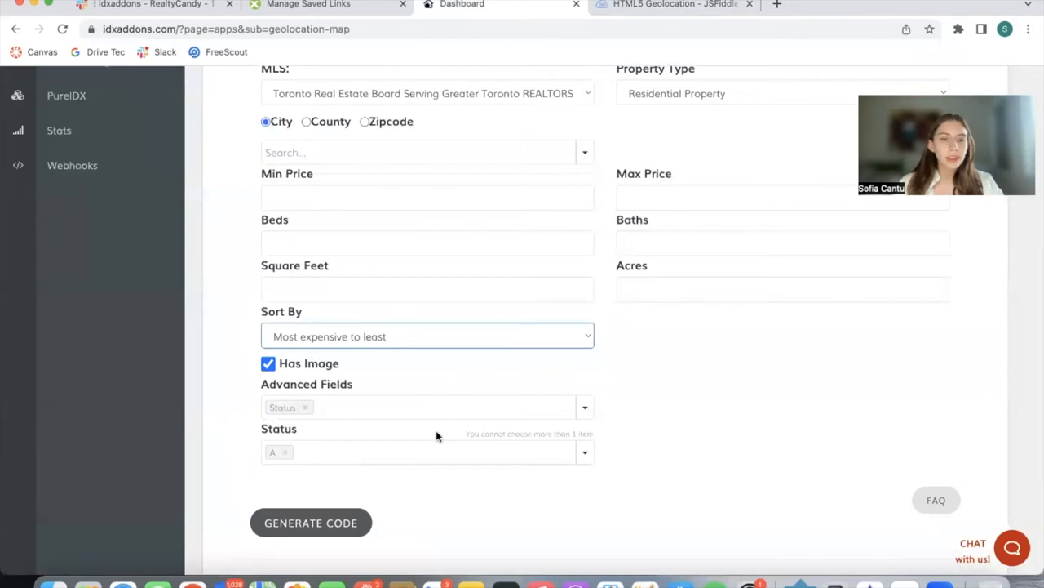
- Generate the widget embed code, glance at JSFiddle, and return to the Dashboard top
left_click(311, 522)
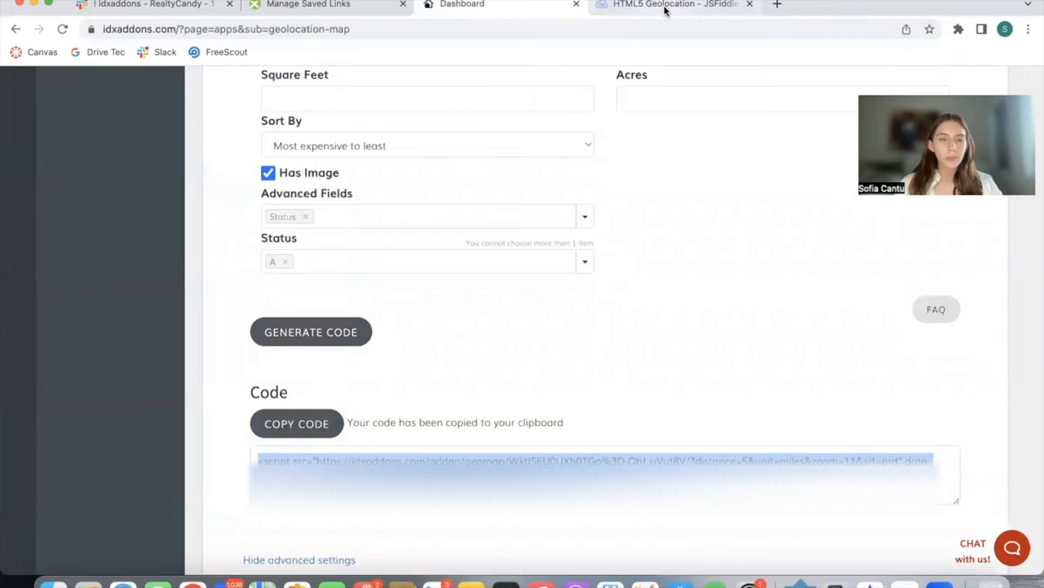
left_click(675, 4)
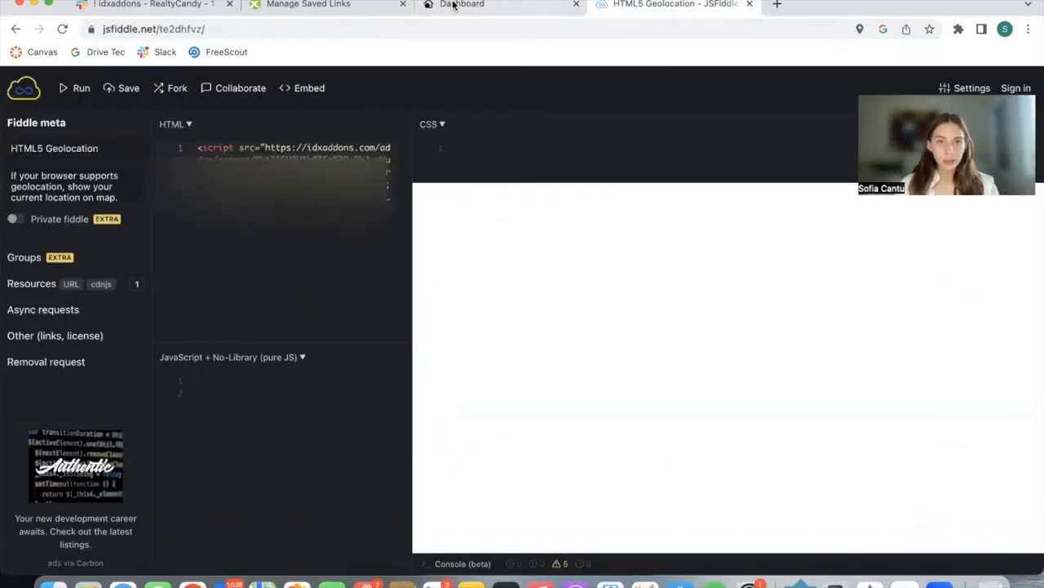
mouse_move(462, 5)
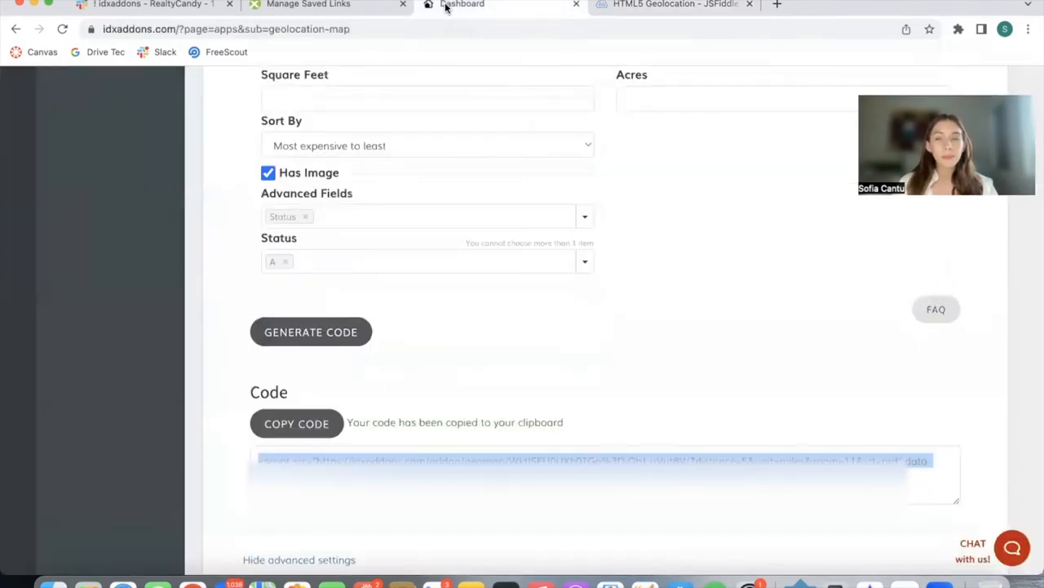
scroll("up", 3)
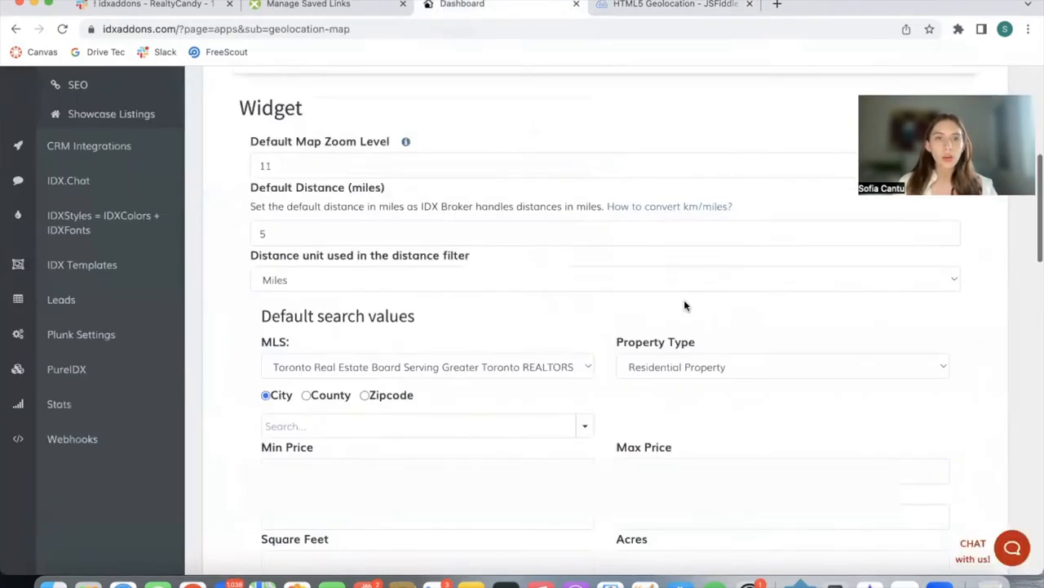
scroll("up", 3)
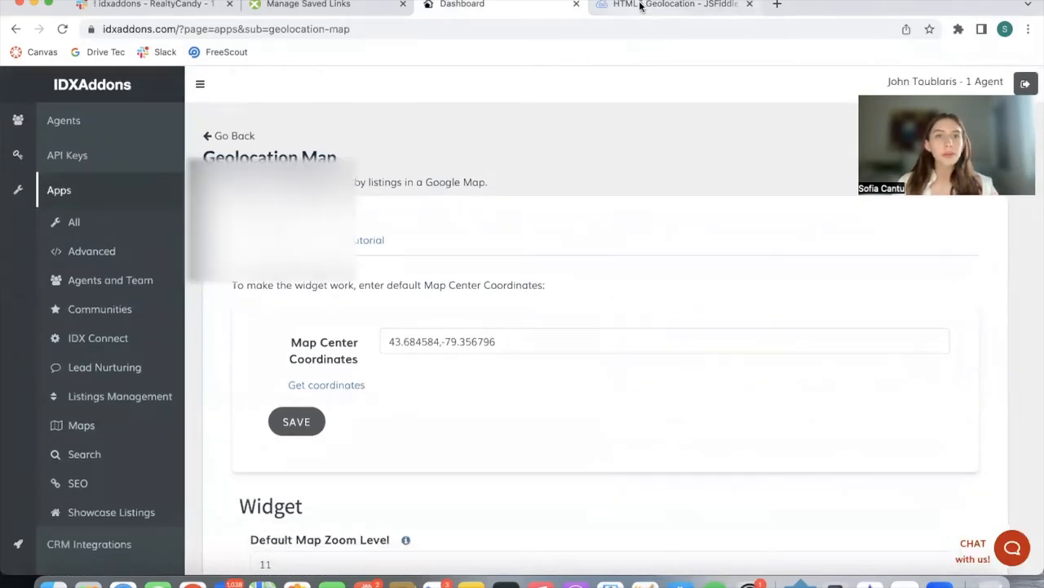
- Open developer tools on the JSFiddle result pane via right-click Inspect
left_click(676, 5)
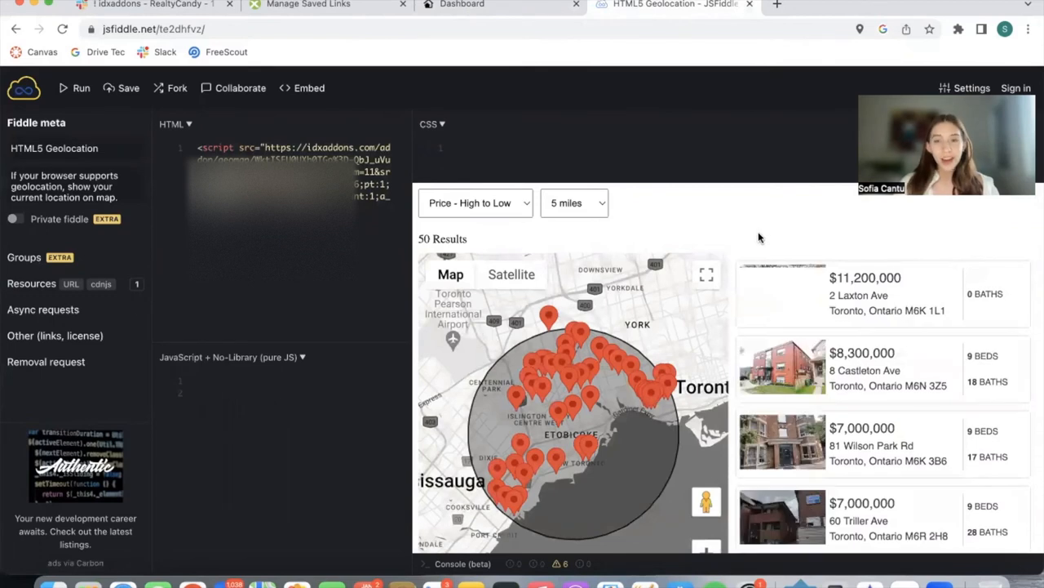
right_click(759, 237)
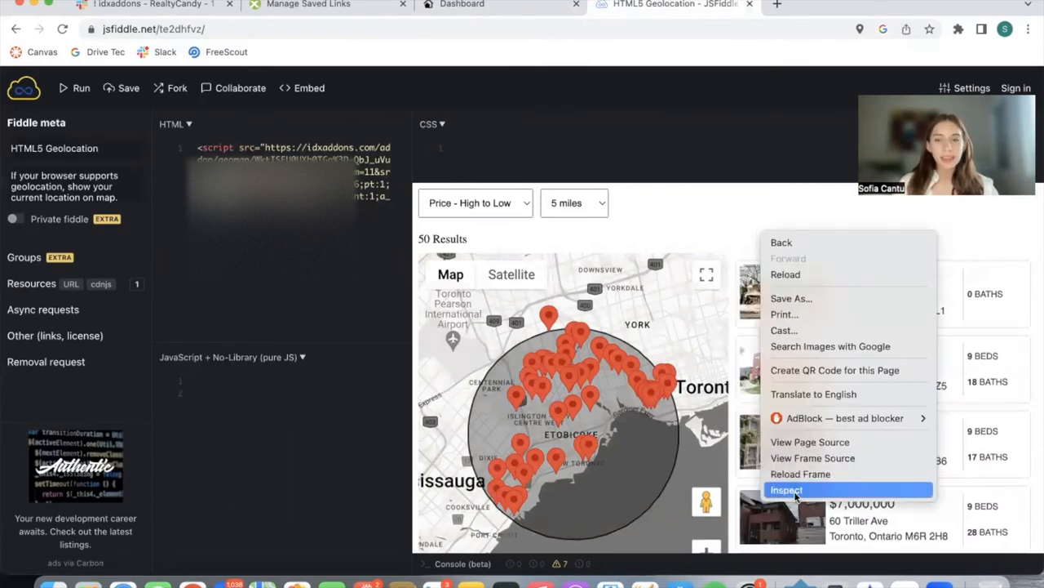
left_click(787, 489)
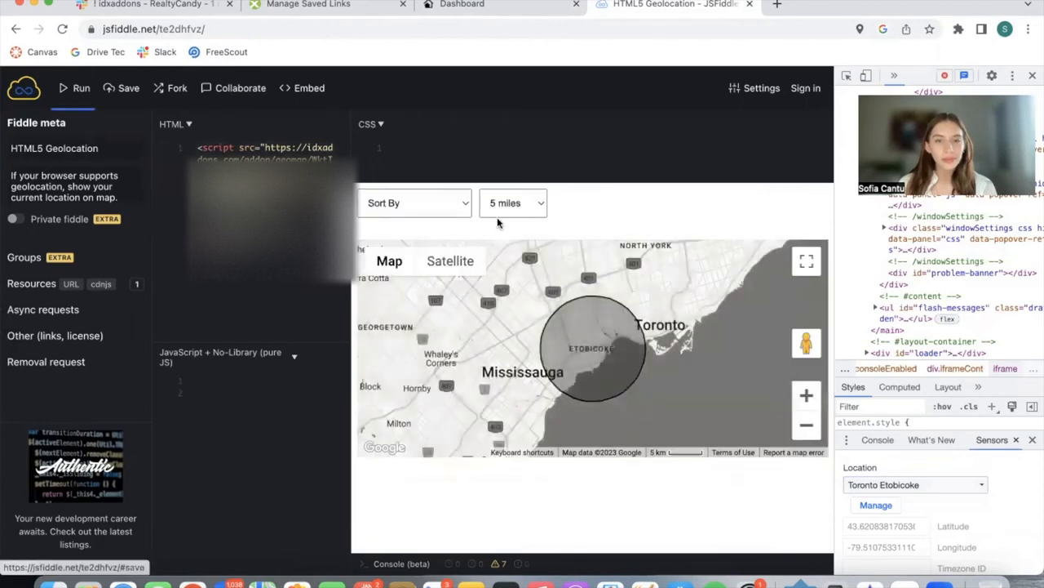
- Enlarge the JSFiddle Result pane and scroll the listing cards beside the map
left_click(414, 202)
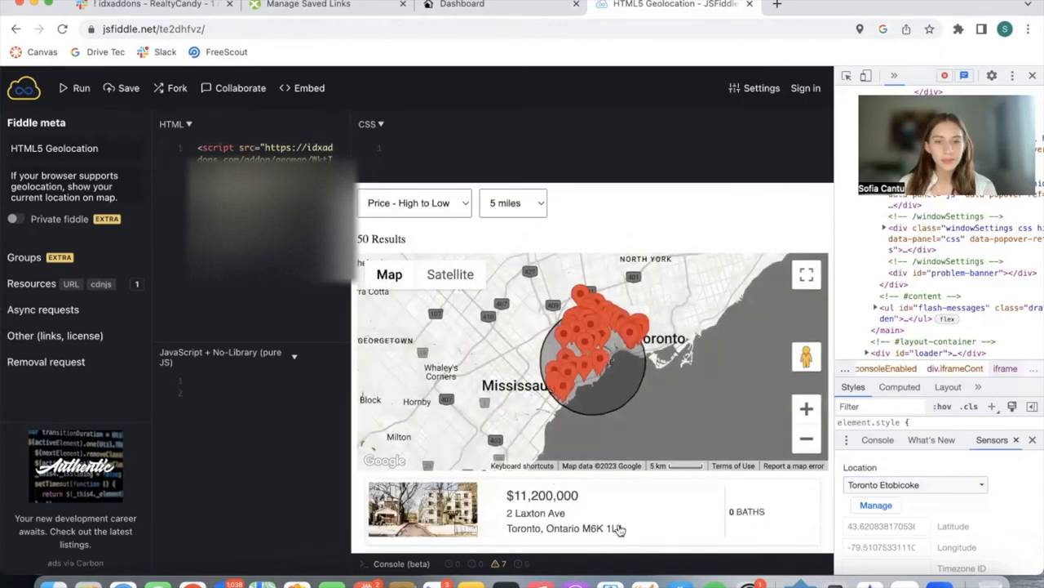
scroll("down", 3)
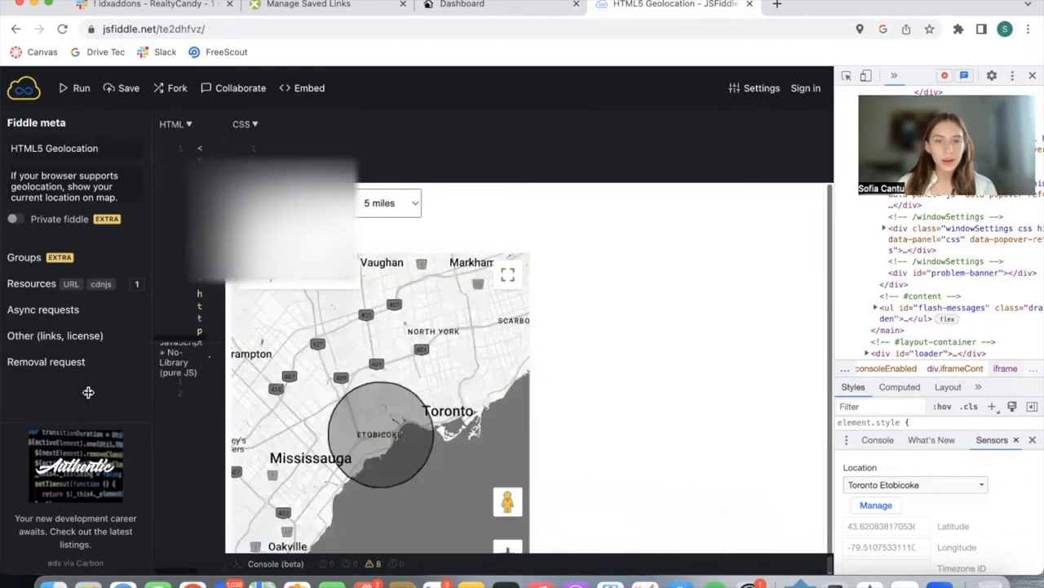
left_click(75, 88)
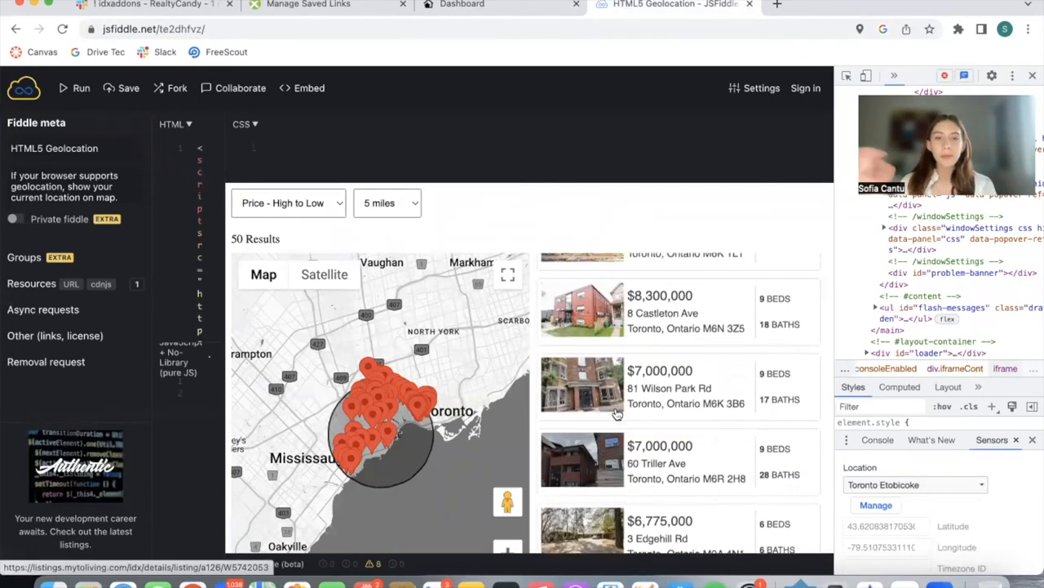
scroll("up", 3)
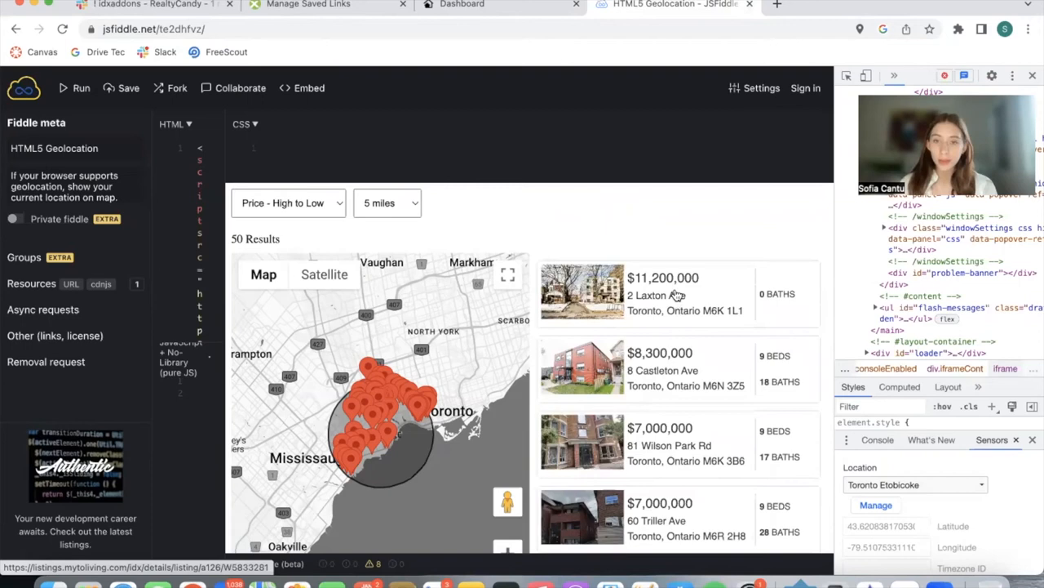
scroll("down", 3)
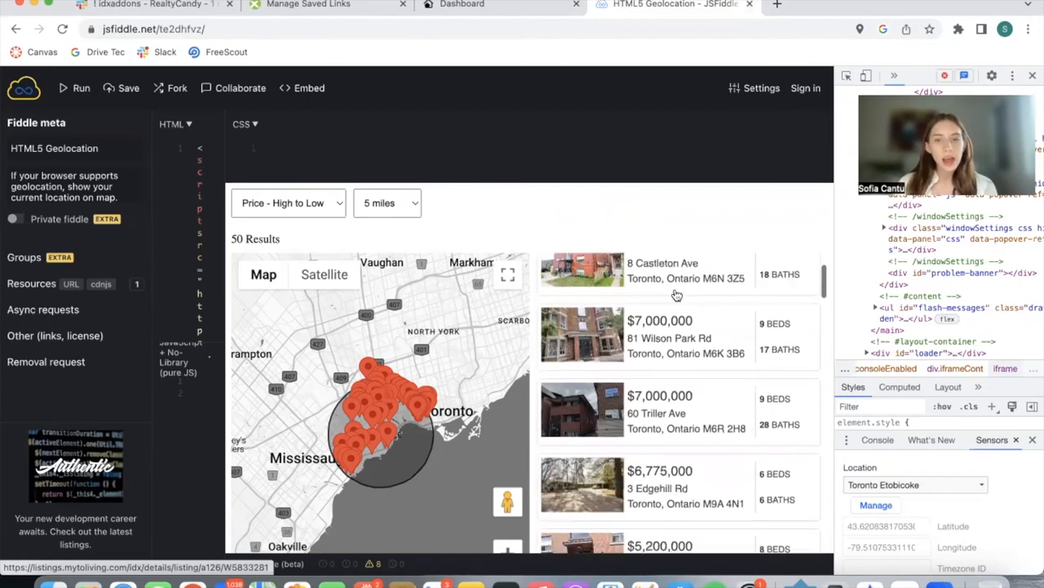
mouse_move(720, 367)
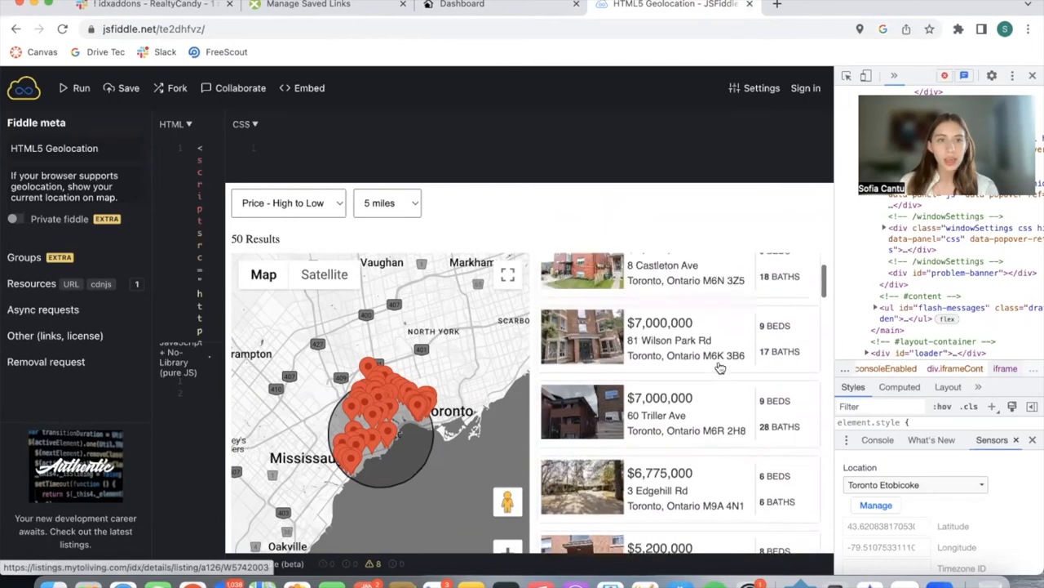
- Sort the widget listings by Newest, keep the 5-mile distance, and return to IDXAddons
left_click(288, 203)
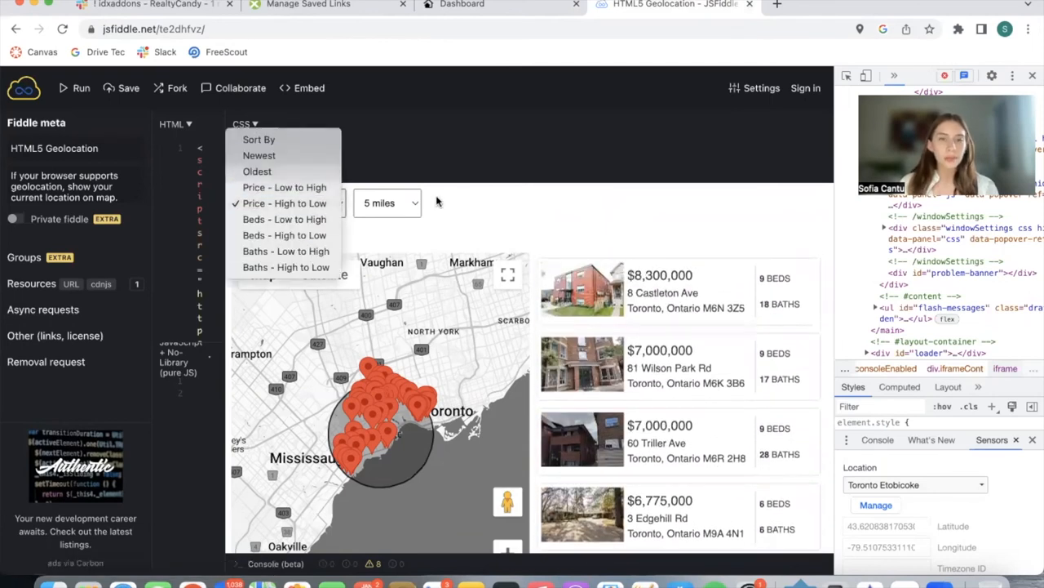
mouse_move(259, 155)
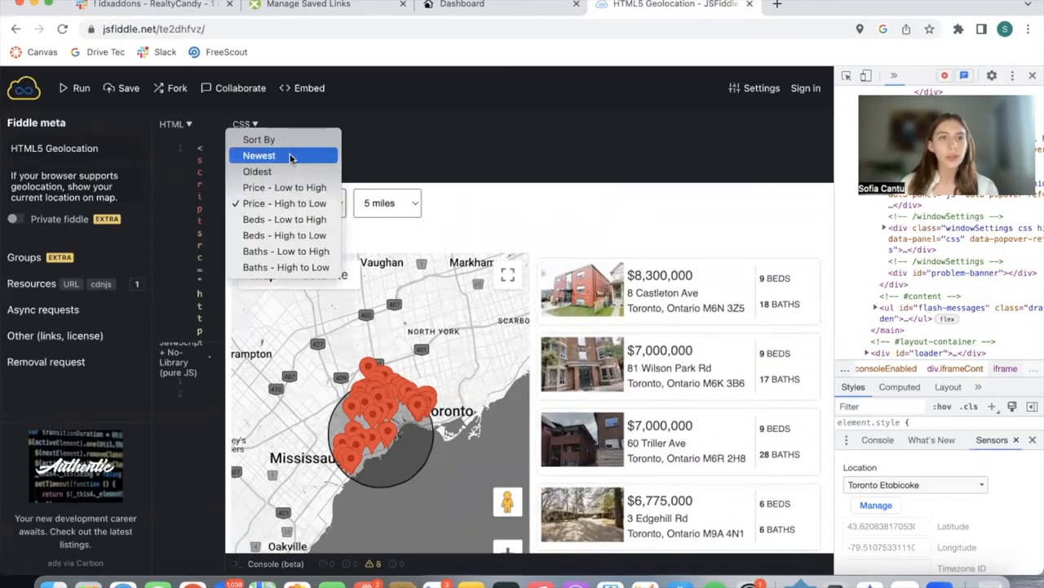
left_click(258, 155)
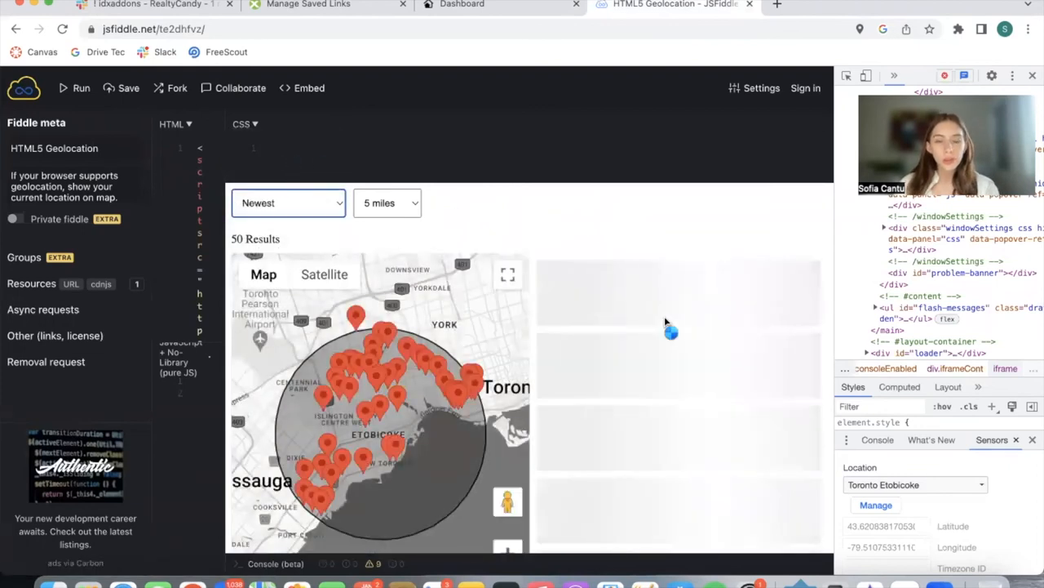
left_click(387, 202)
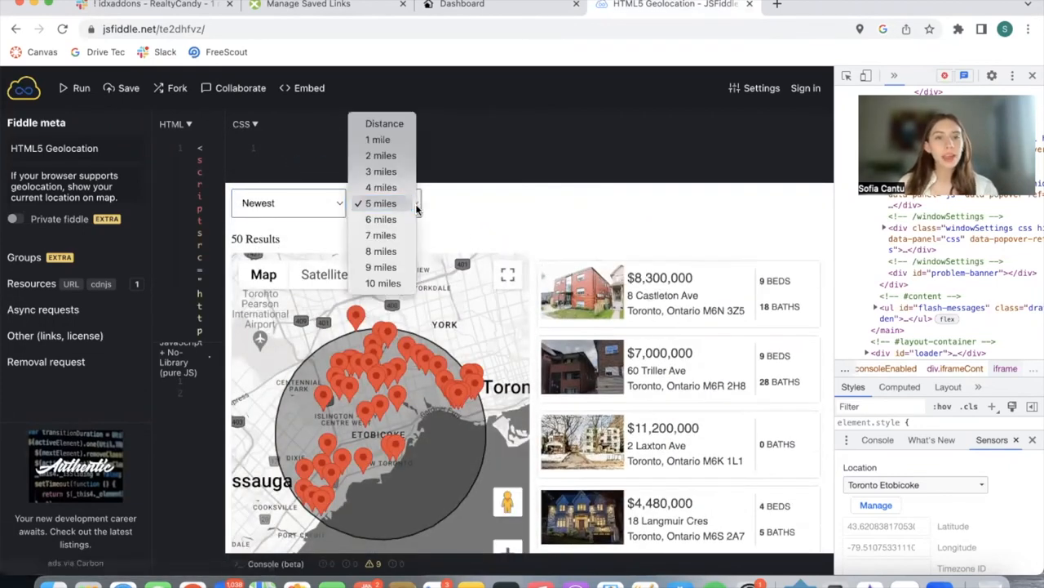
mouse_move(497, 204)
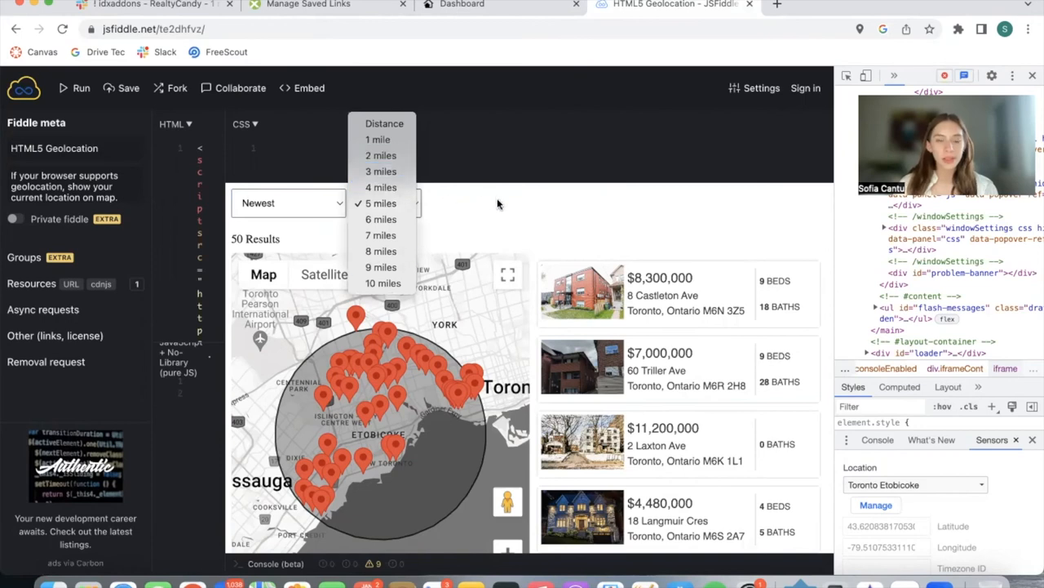
left_click(381, 204)
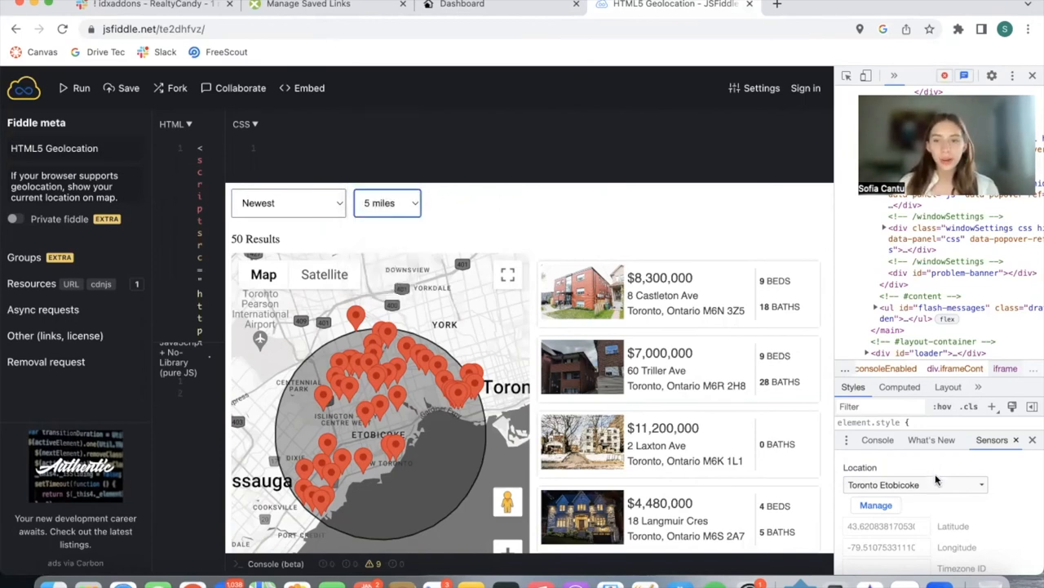
left_click(914, 484)
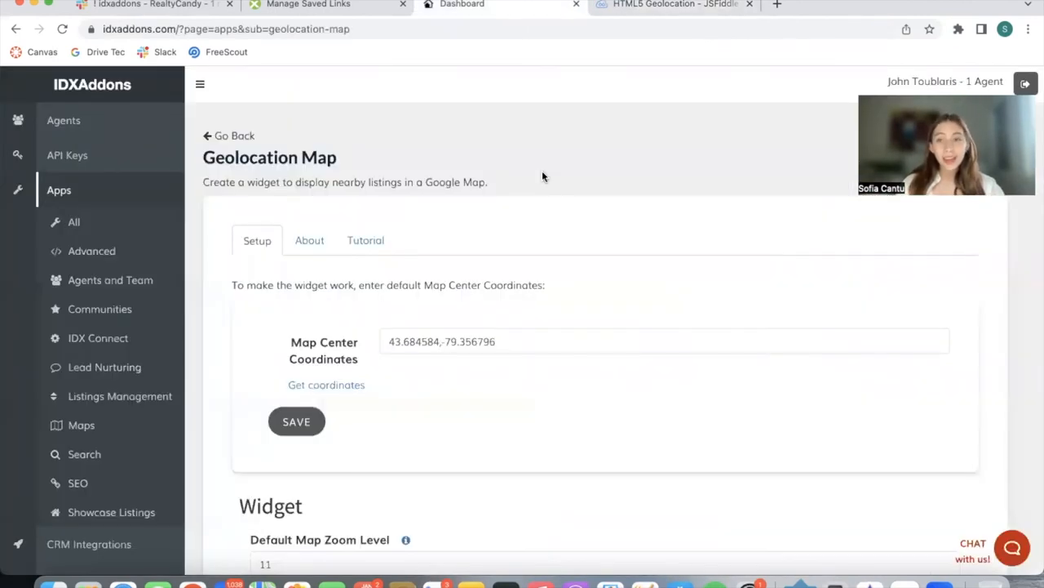
- Scroll past the generated code and show the Geolocation Map's About description
scroll("down", 3)
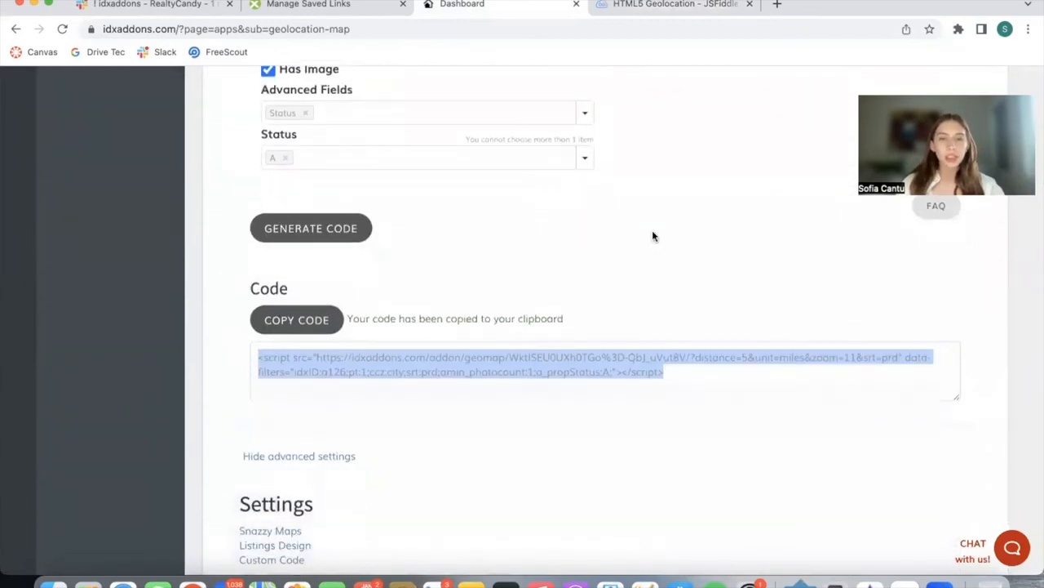
left_click(309, 240)
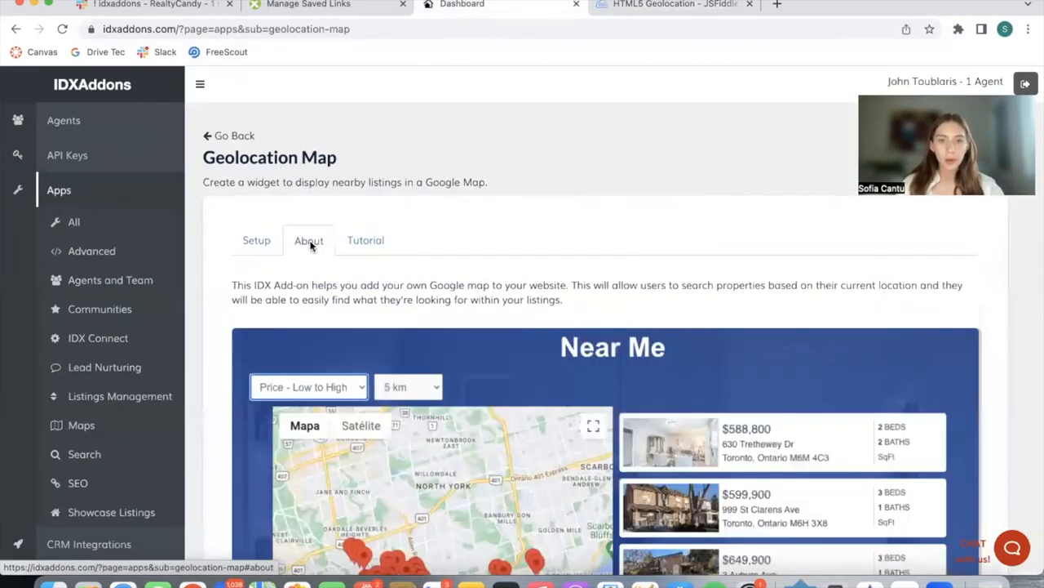
scroll("down", 3)
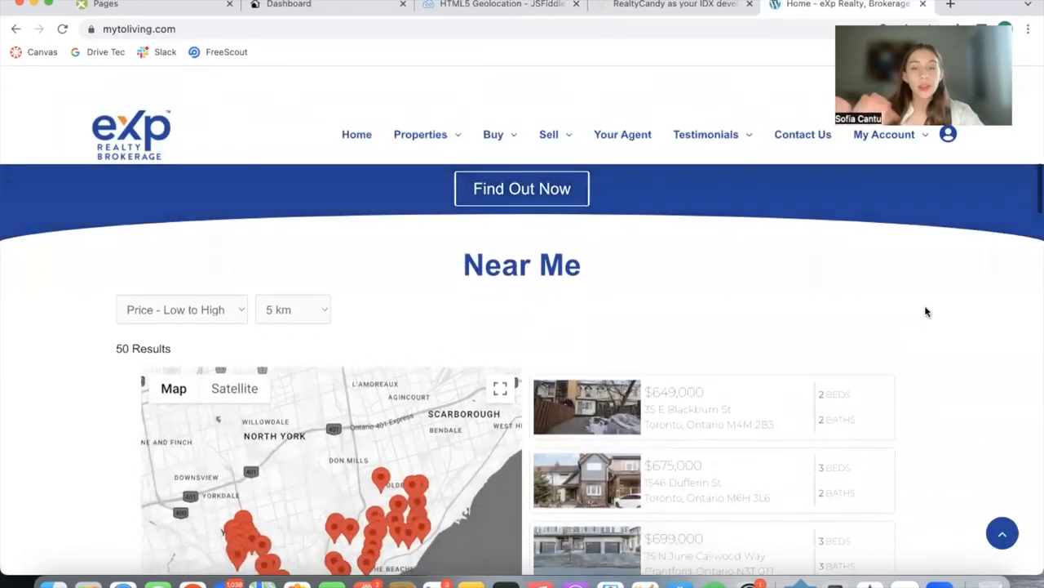
- Scroll the mytoliving.com home page to the Near Me map with Toronto listings
scroll("down", 3)
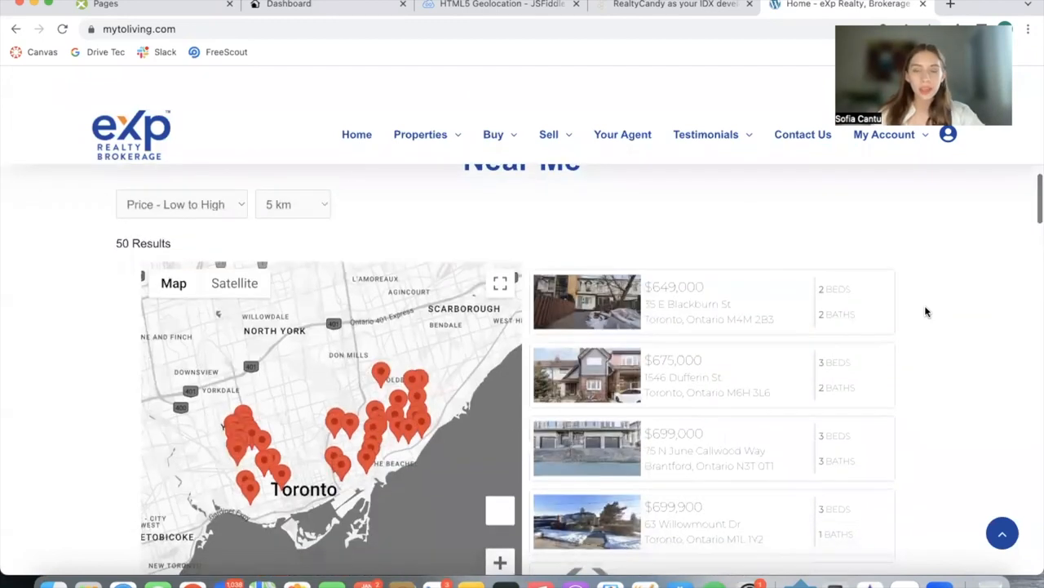
scroll("up", 3)
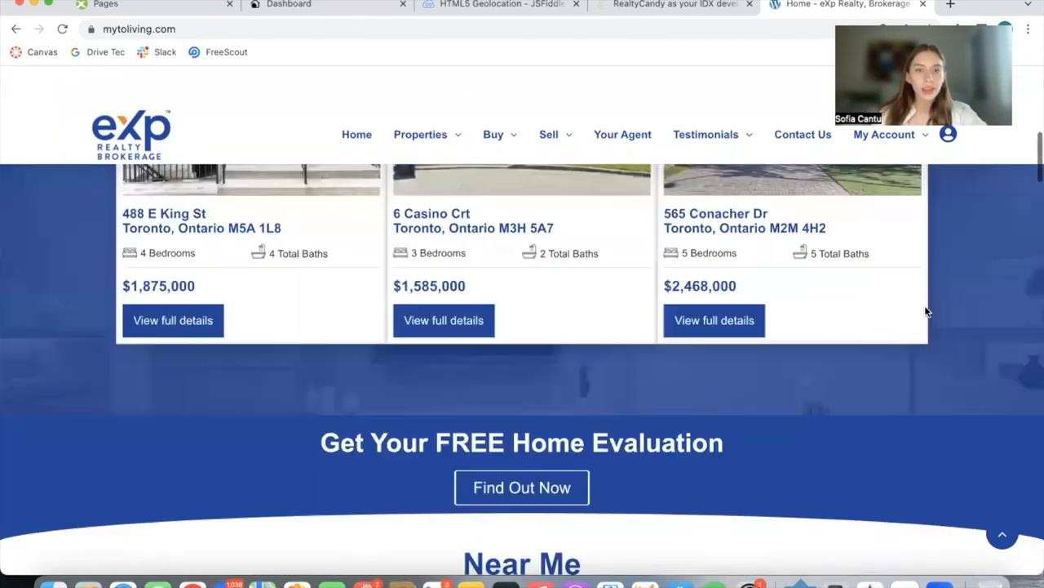
scroll("down", 3)
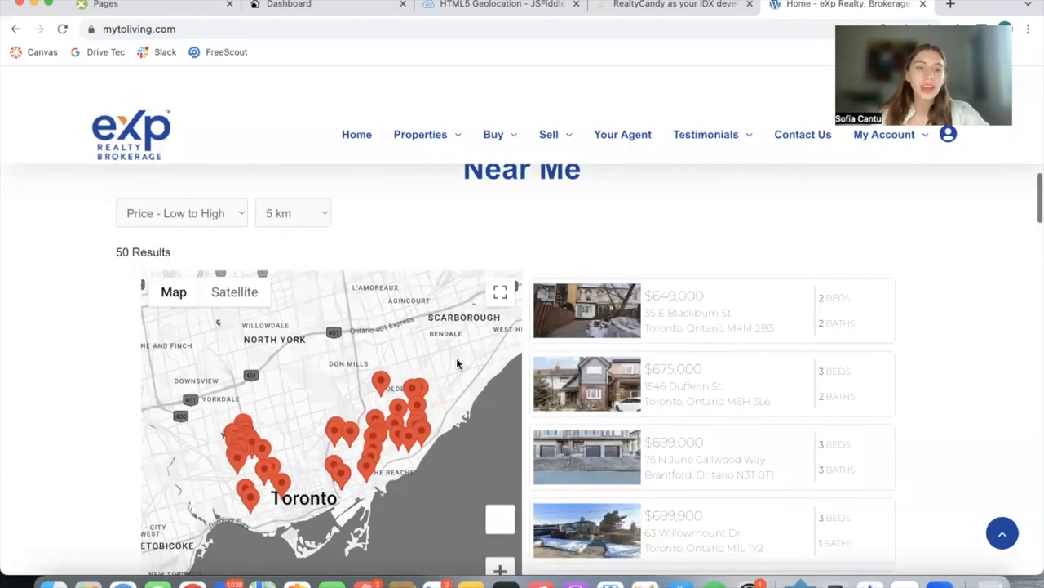
scroll("down", 3)
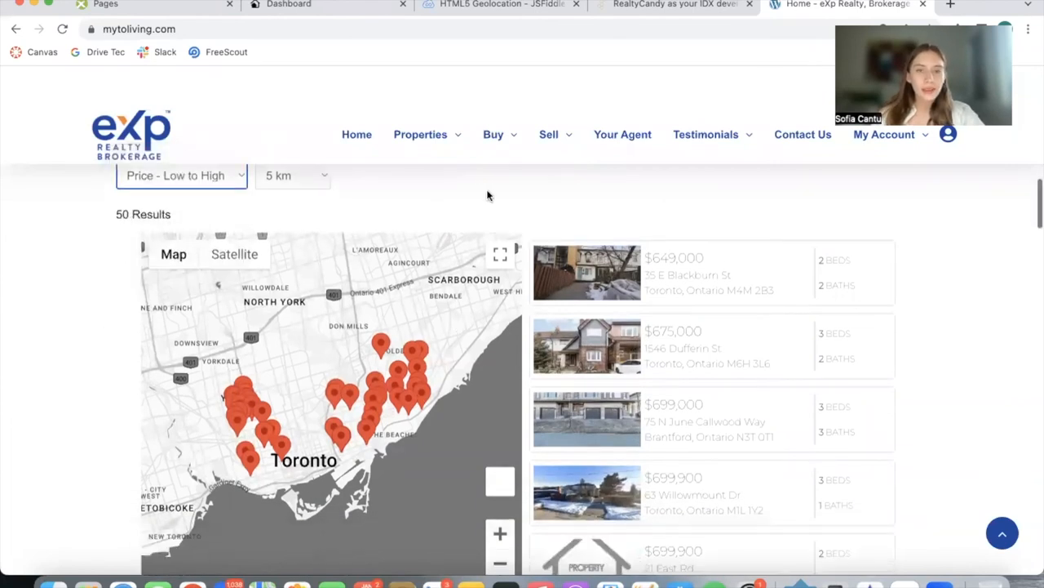
scroll("down", 3)
type("re")
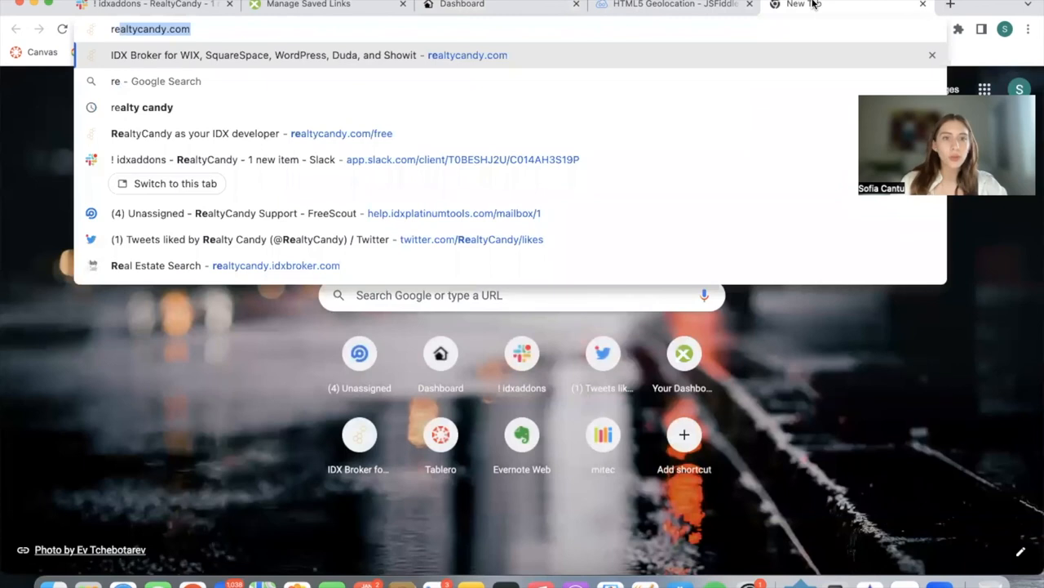
- Open the RealtyCandy free-access page from the realtycandy.com suggestion
left_click(252, 133)
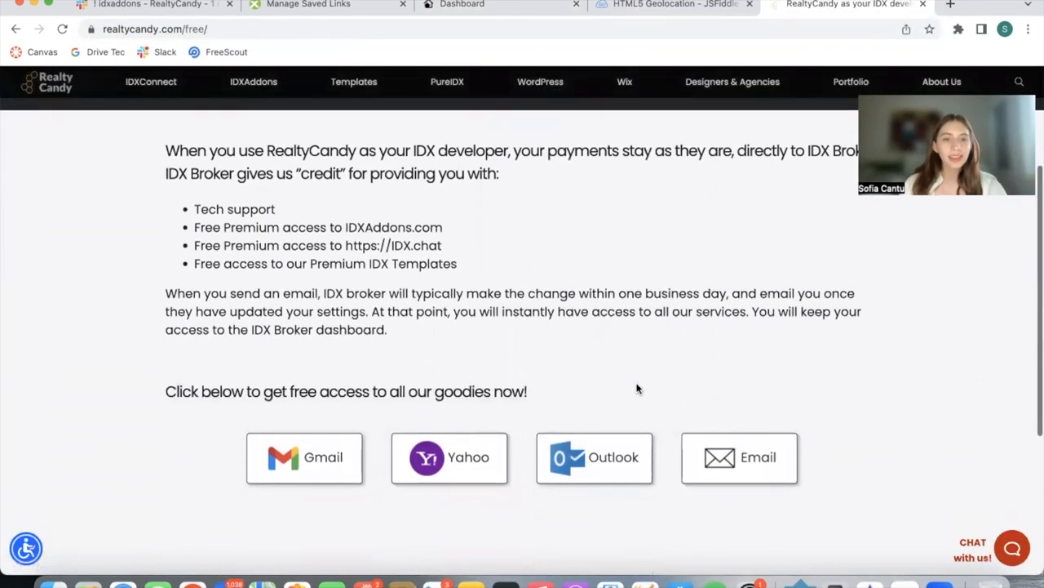
mouse_move(739, 457)
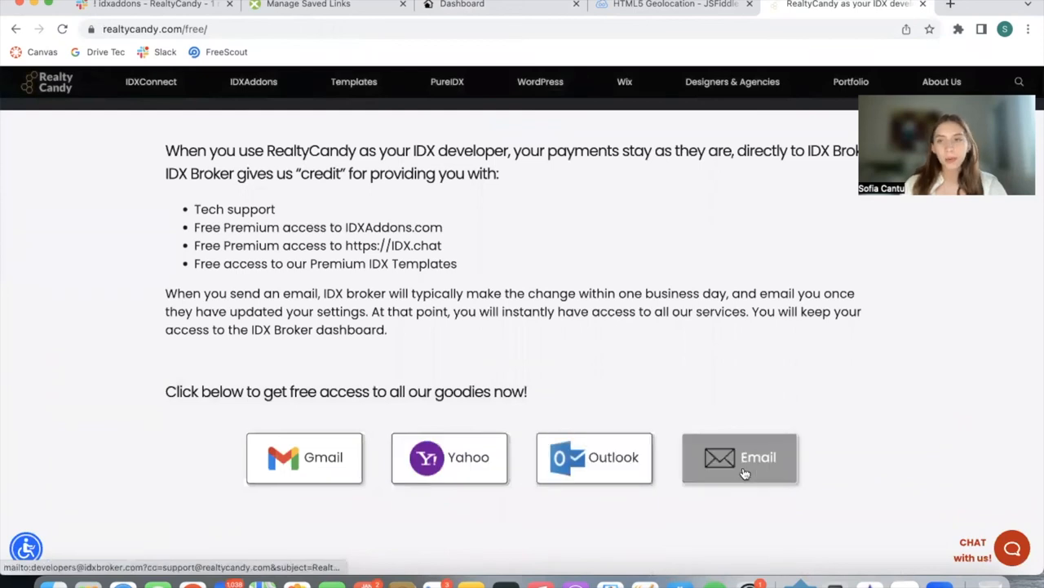